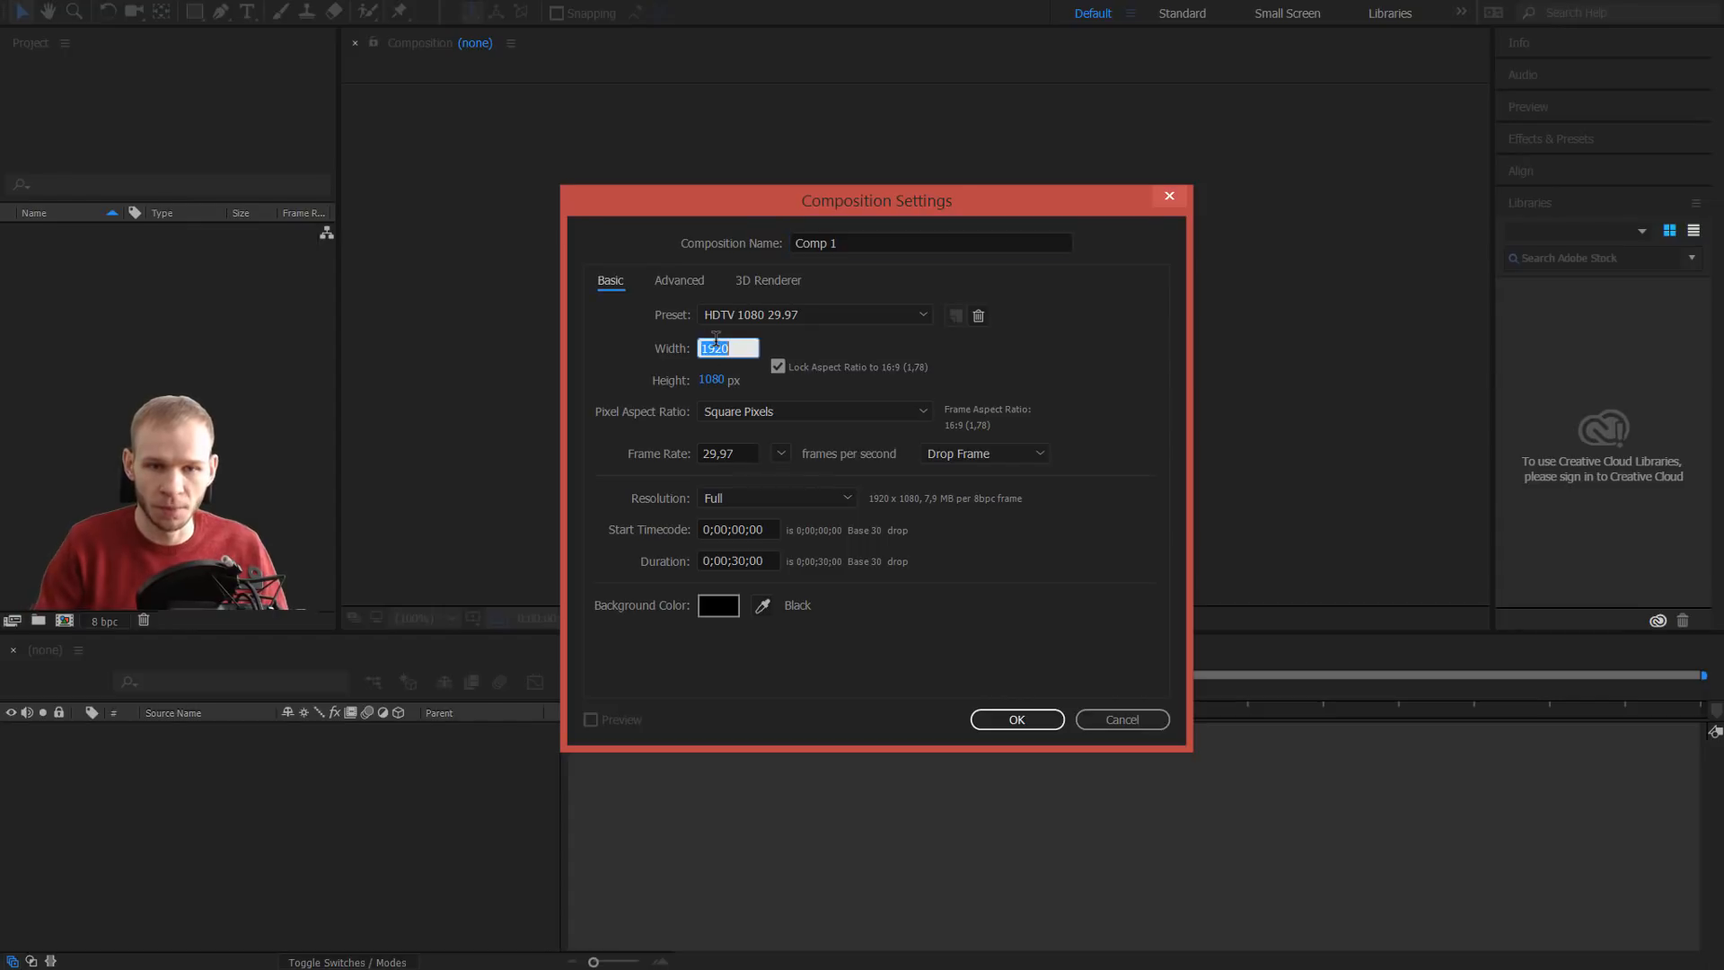
Create Comp 1 at 500×500 with the aspect ratio lock turned off.
{"action": "type", "text": "500"}
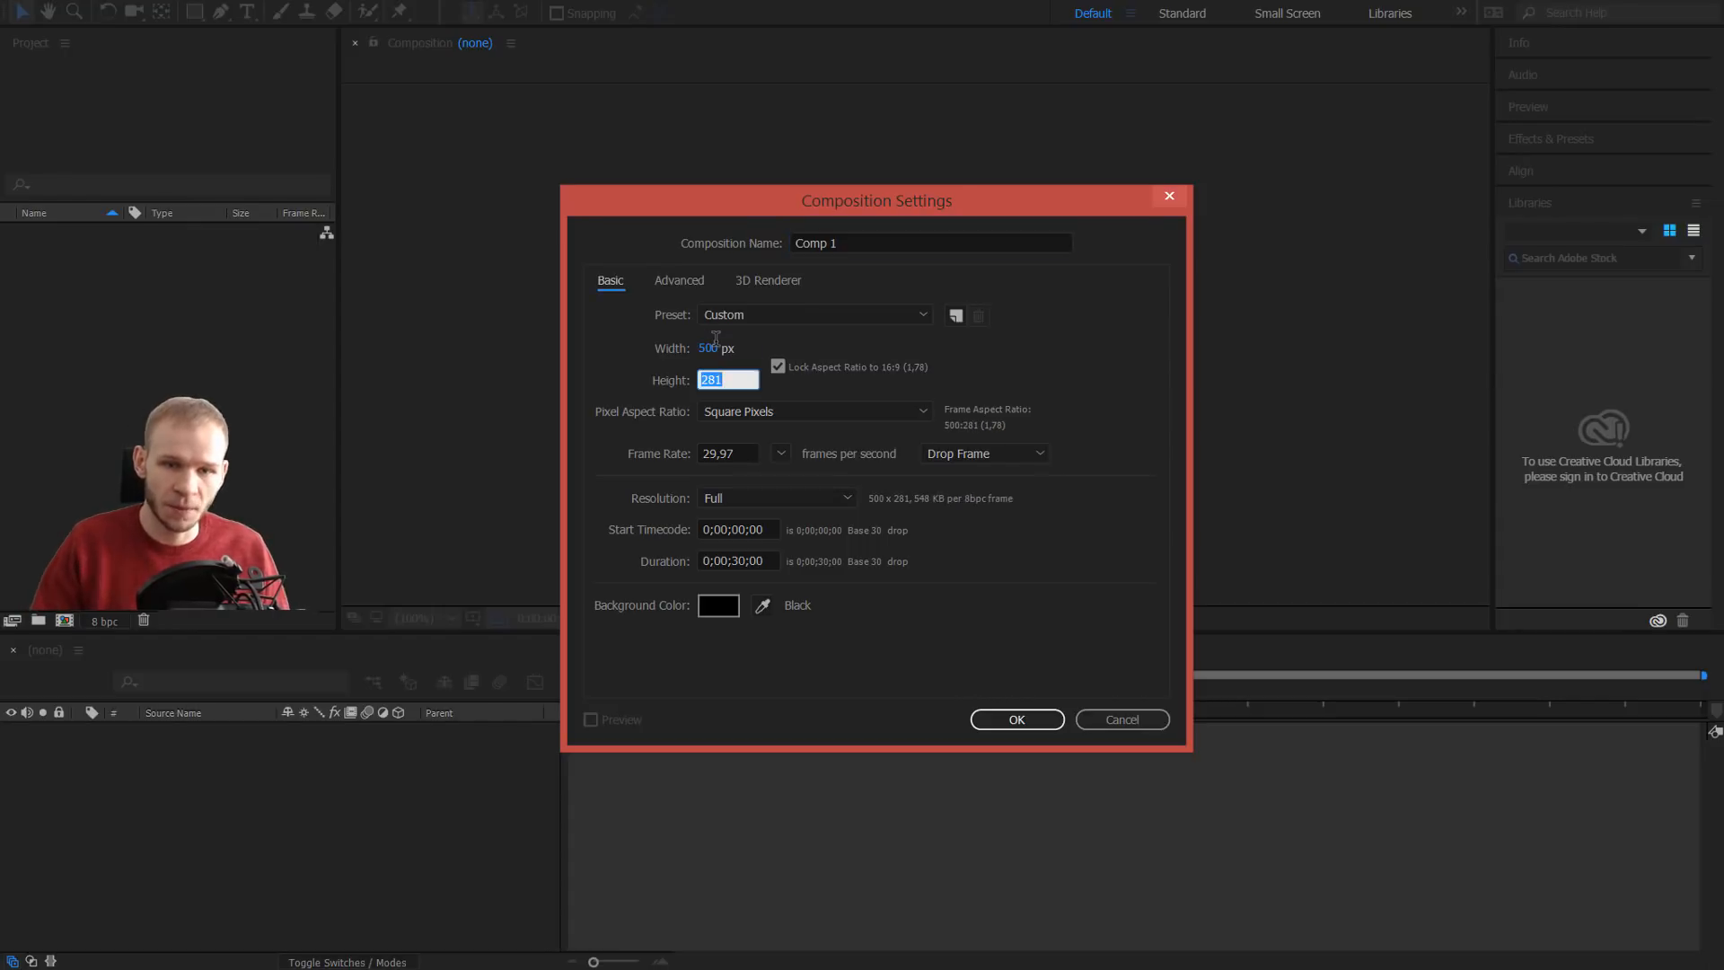
{"action": "left_click", "coordinate": [778, 367]}
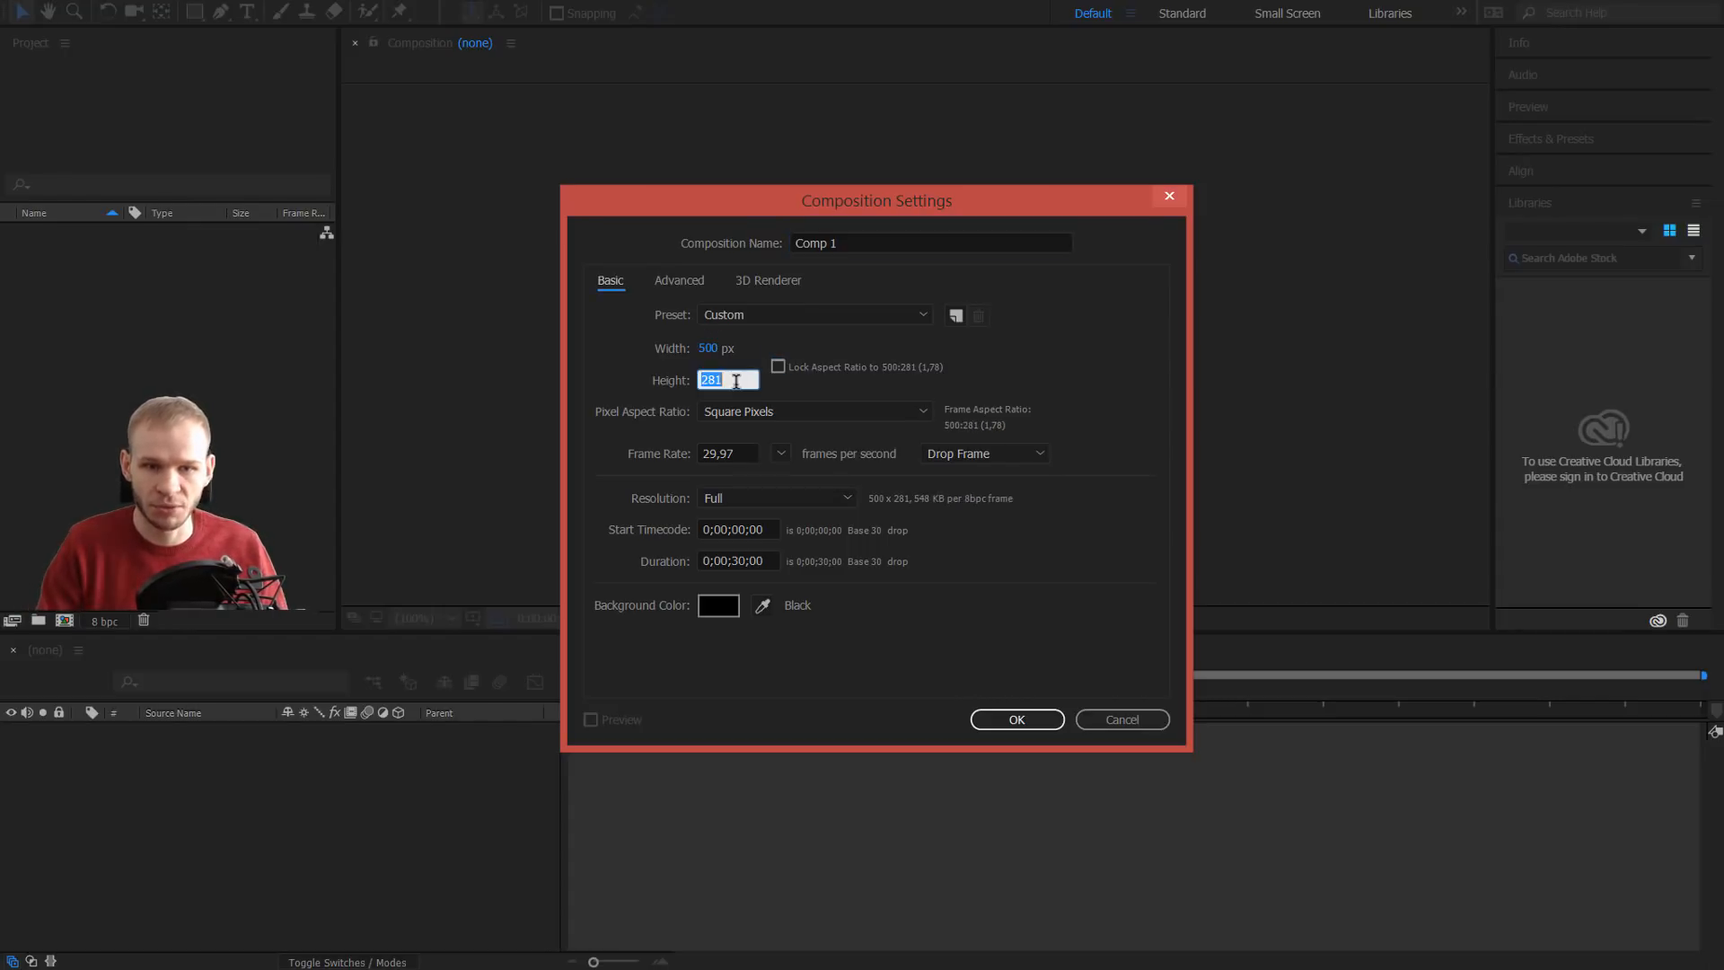
{"action": "left_click", "coordinate": [1014, 720]}
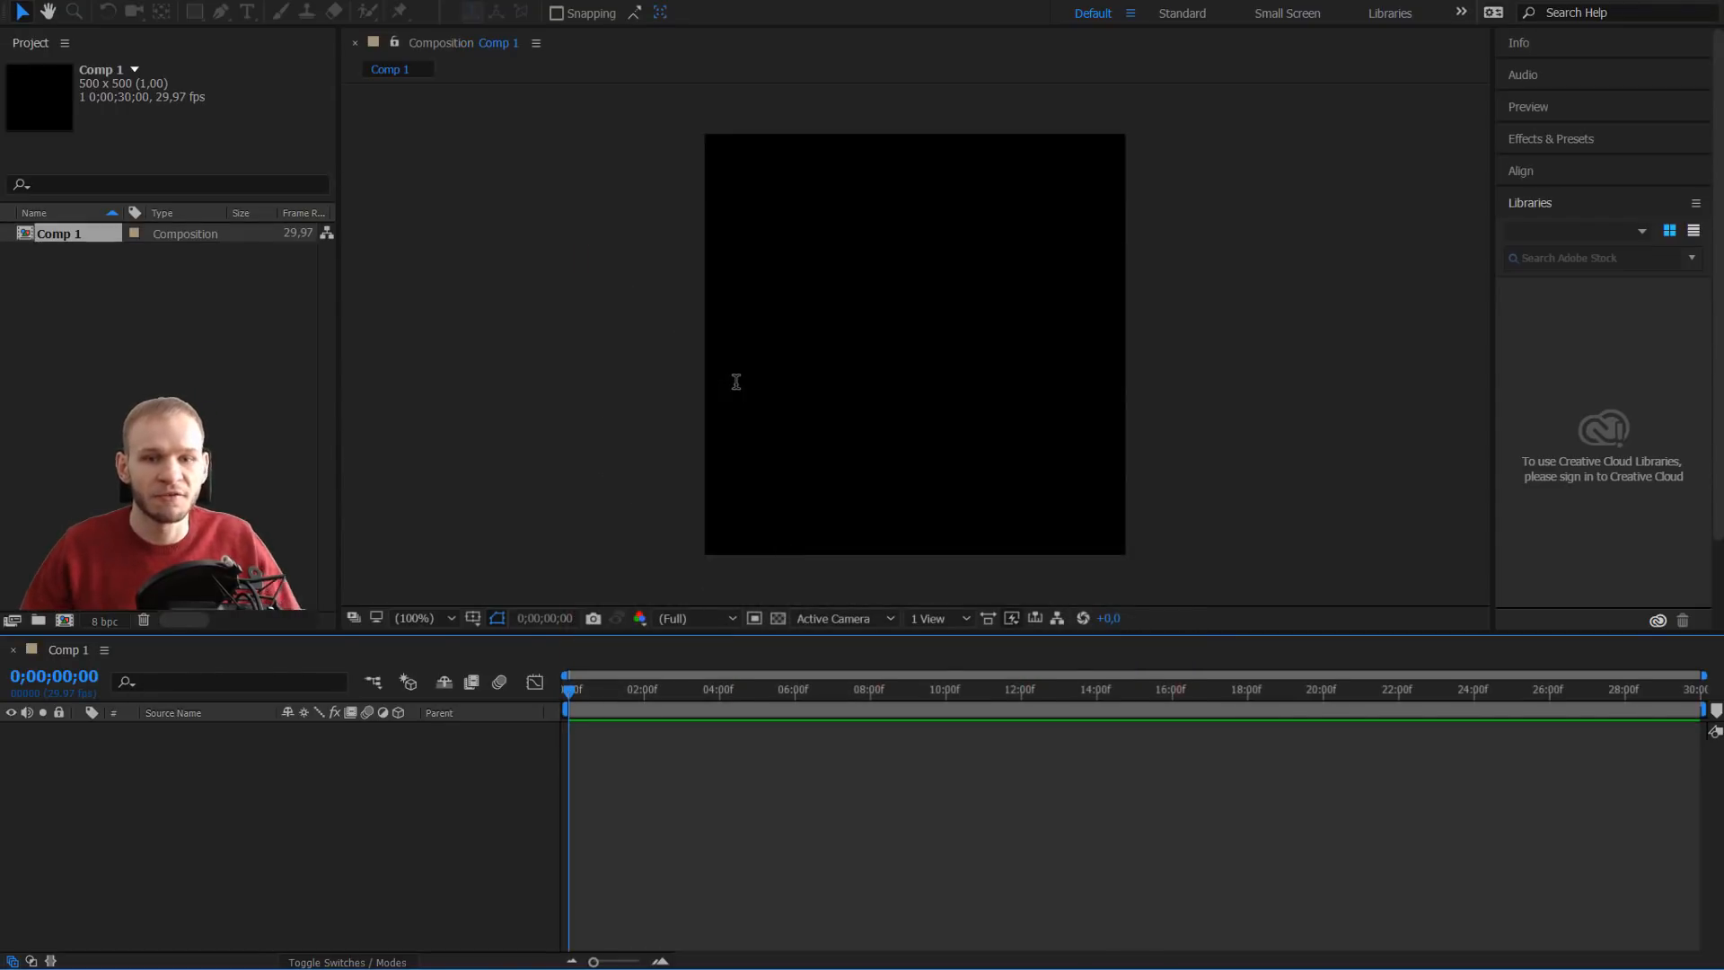
{"action": "mouse_move", "coordinate": [549, 377]}
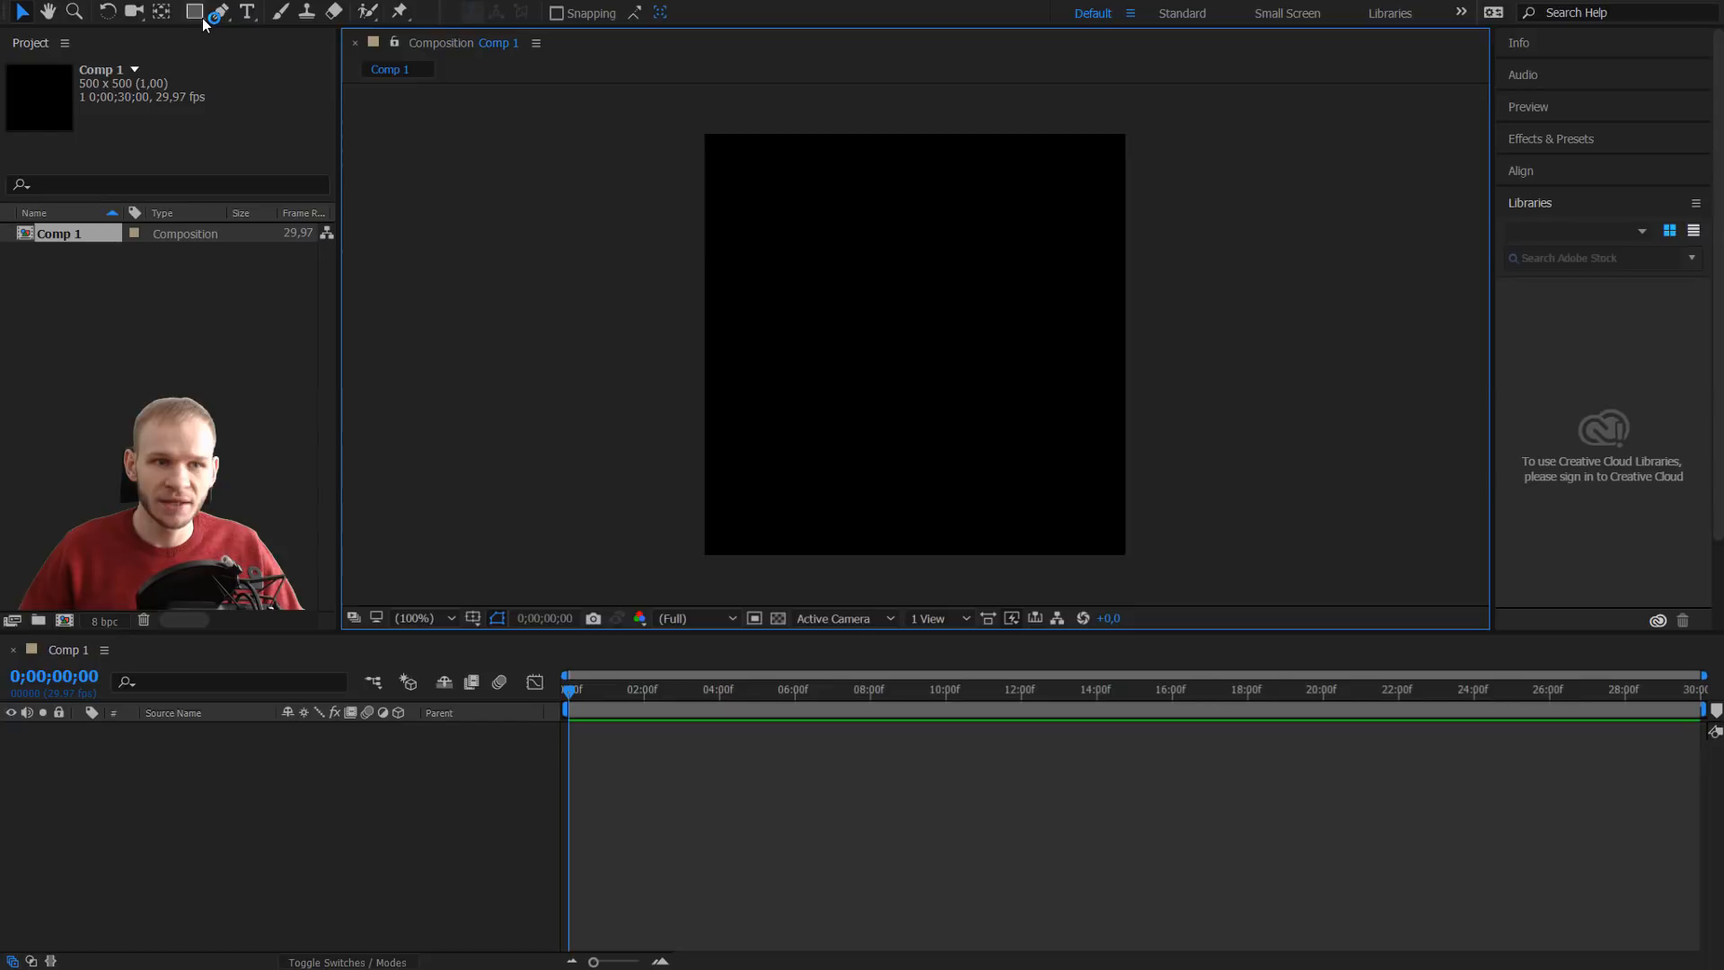
Set the Rectangle tool's stroke to None so new shapes draw with only a red fill.
{"action": "left_click", "coordinate": [195, 11]}
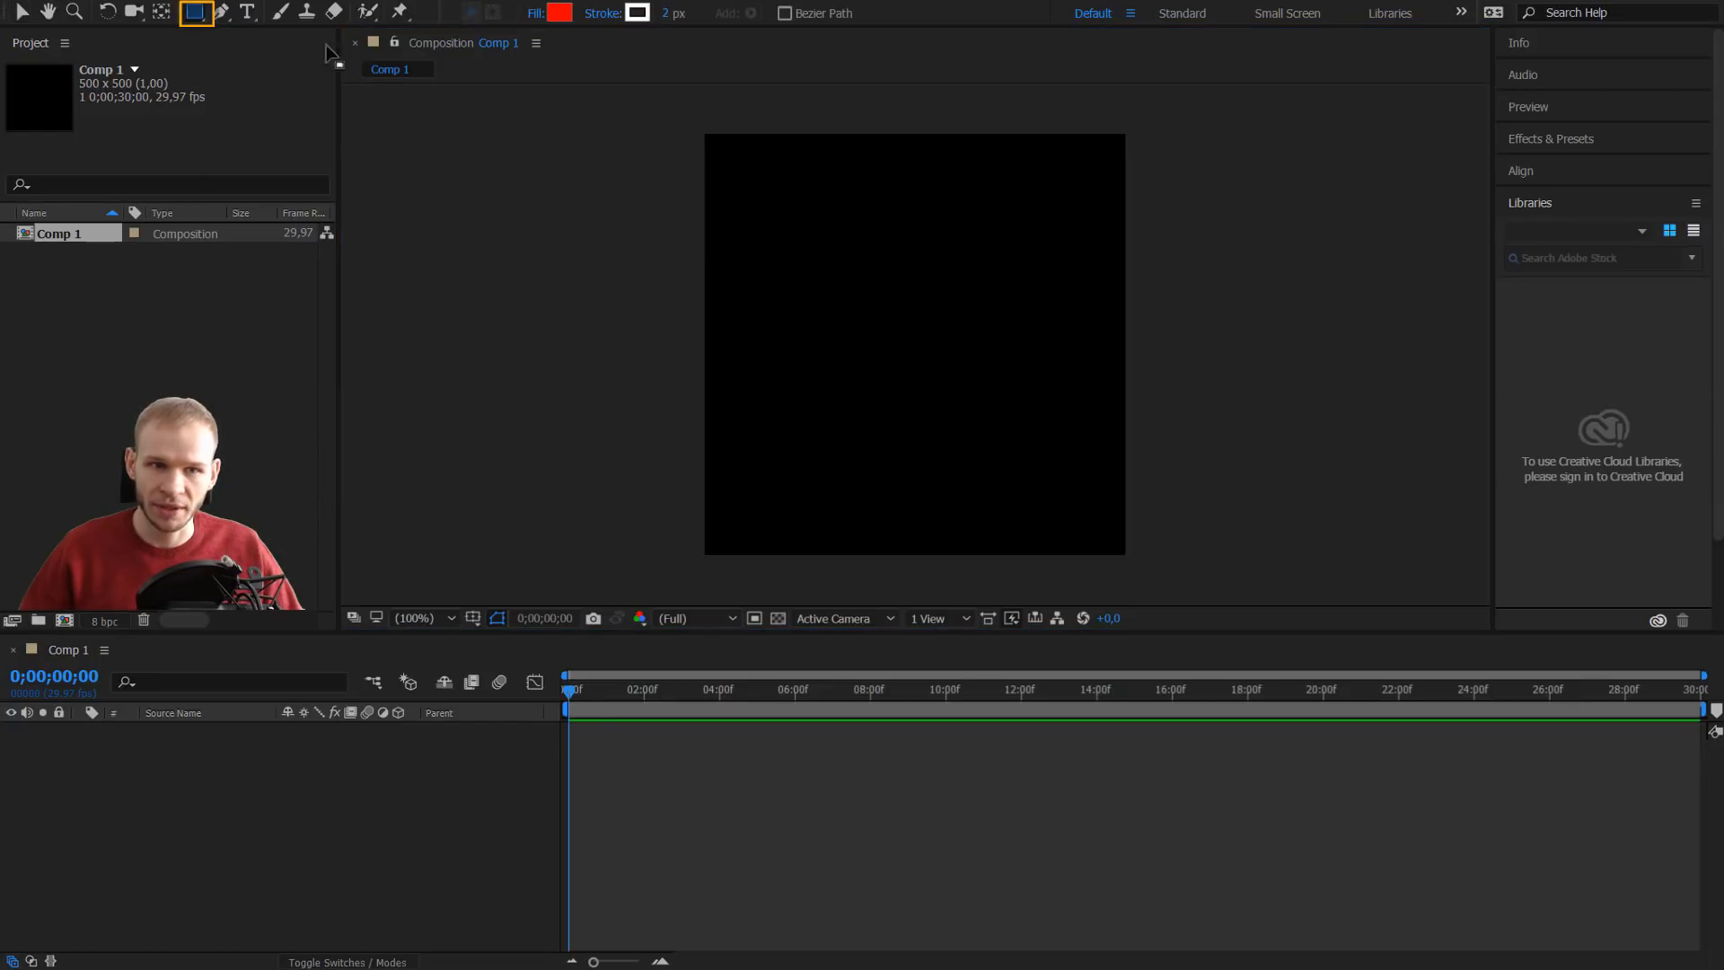
{"action": "left_click", "coordinate": [636, 14]}
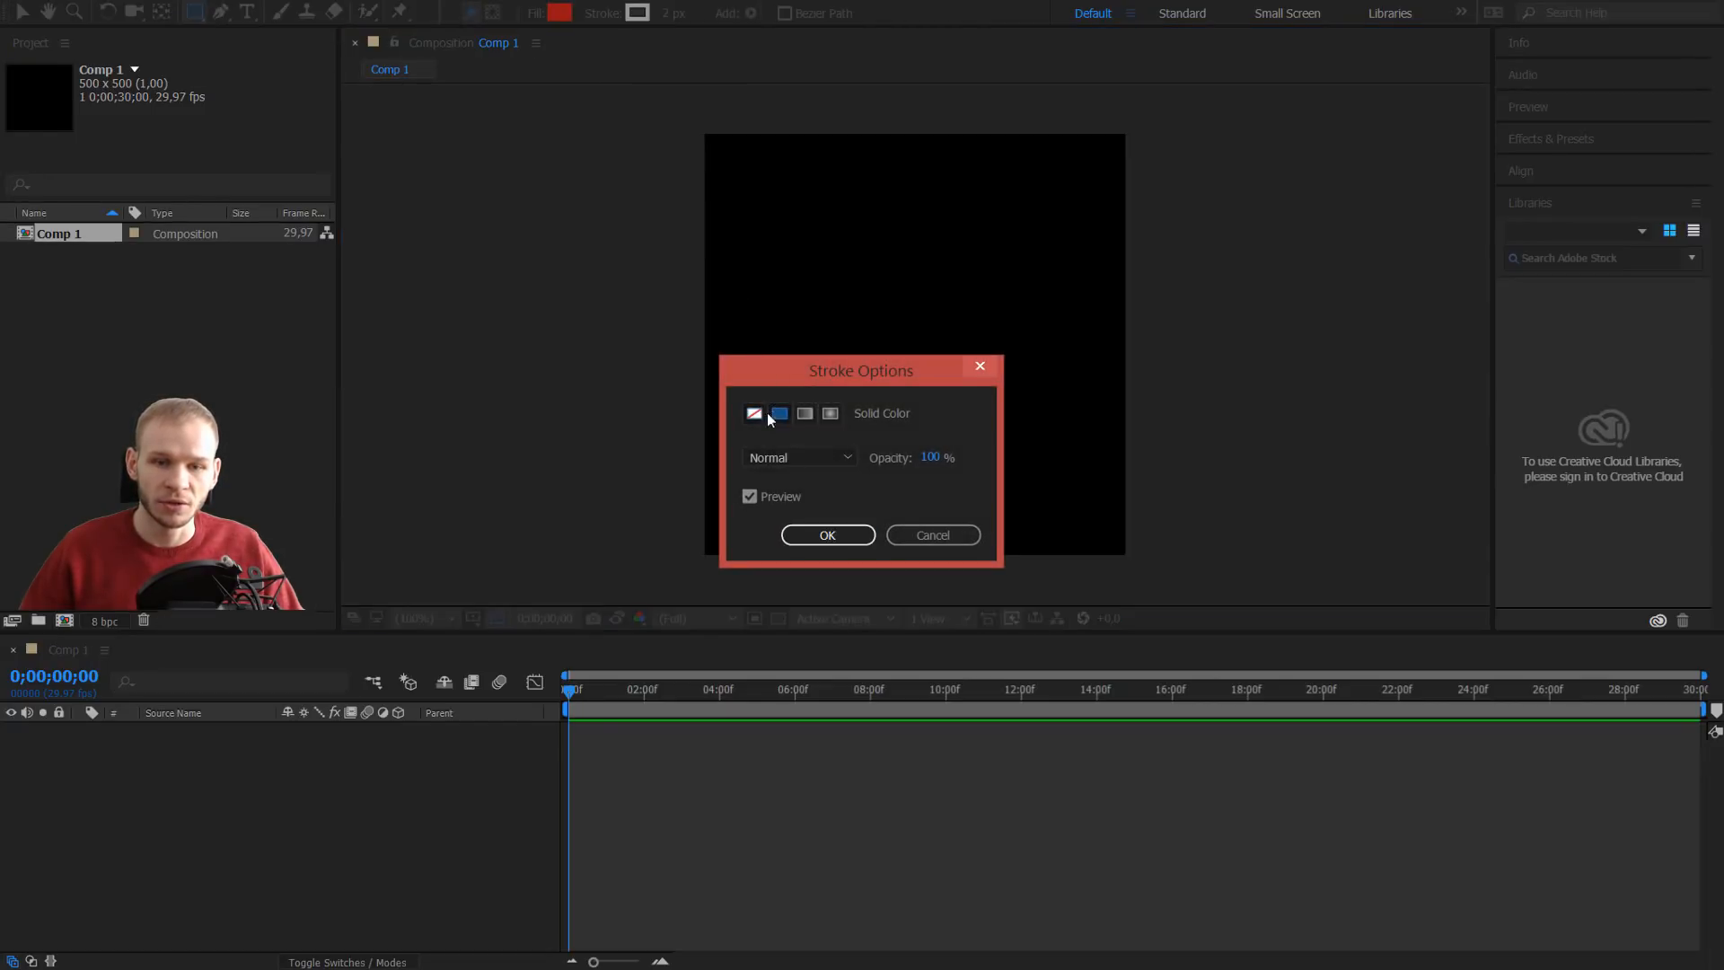
{"action": "left_click", "coordinate": [827, 536]}
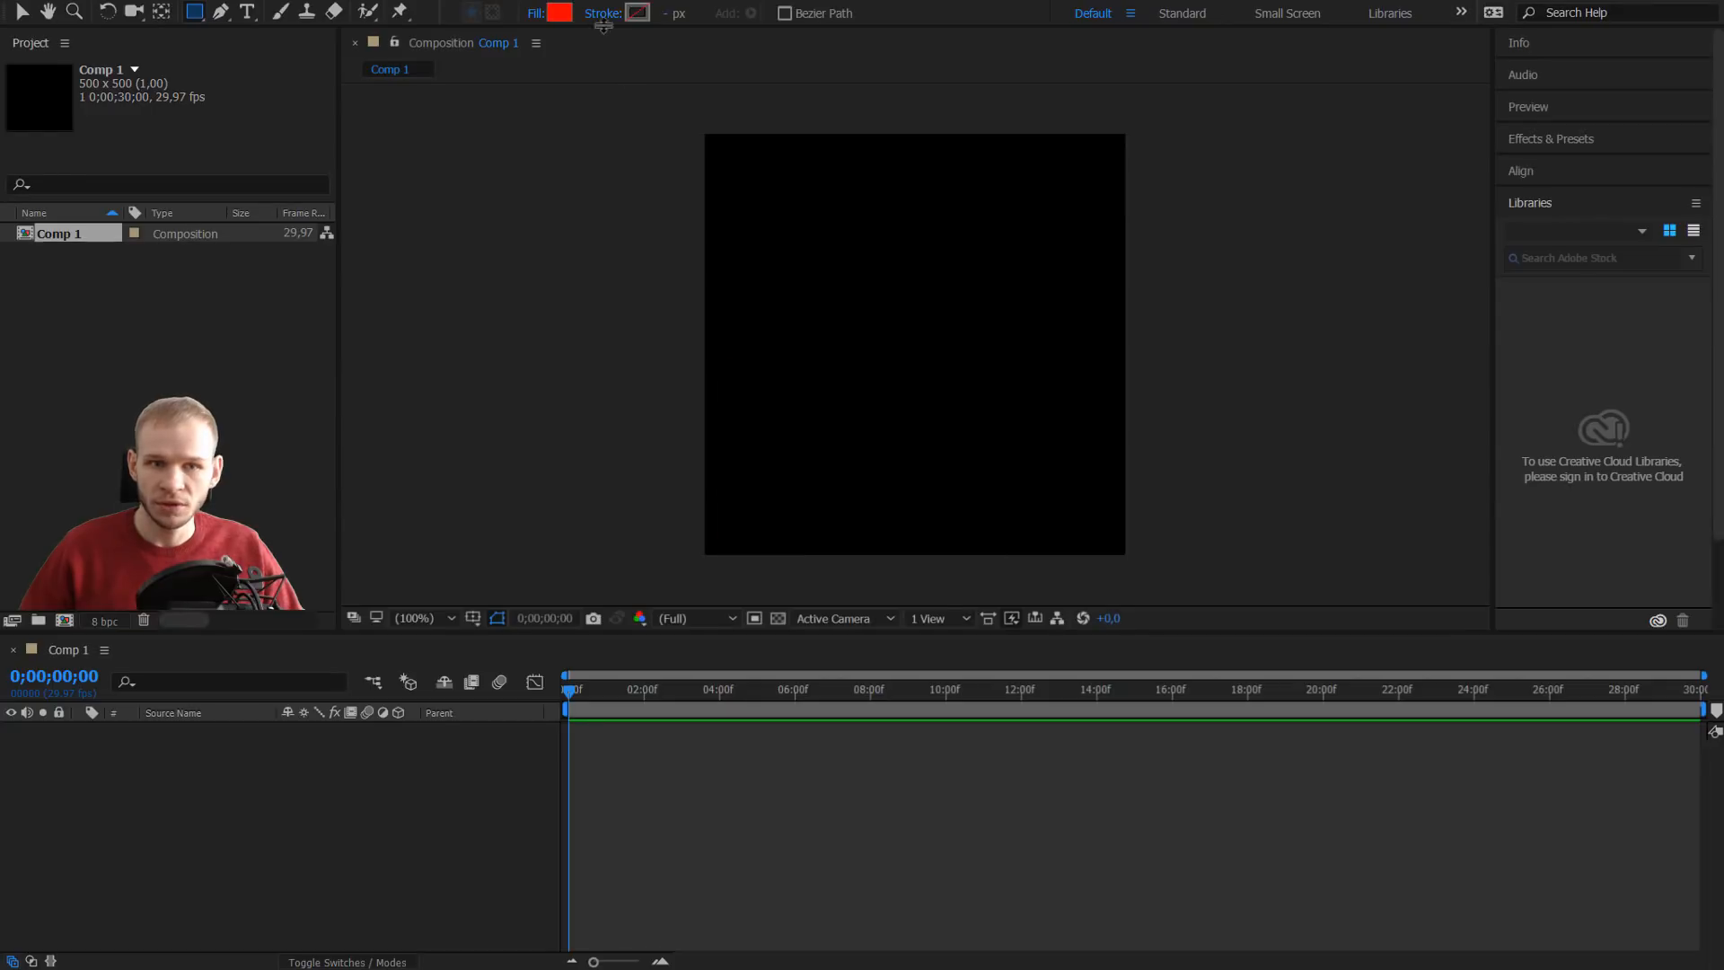
{"action": "left_click", "coordinate": [195, 12]}
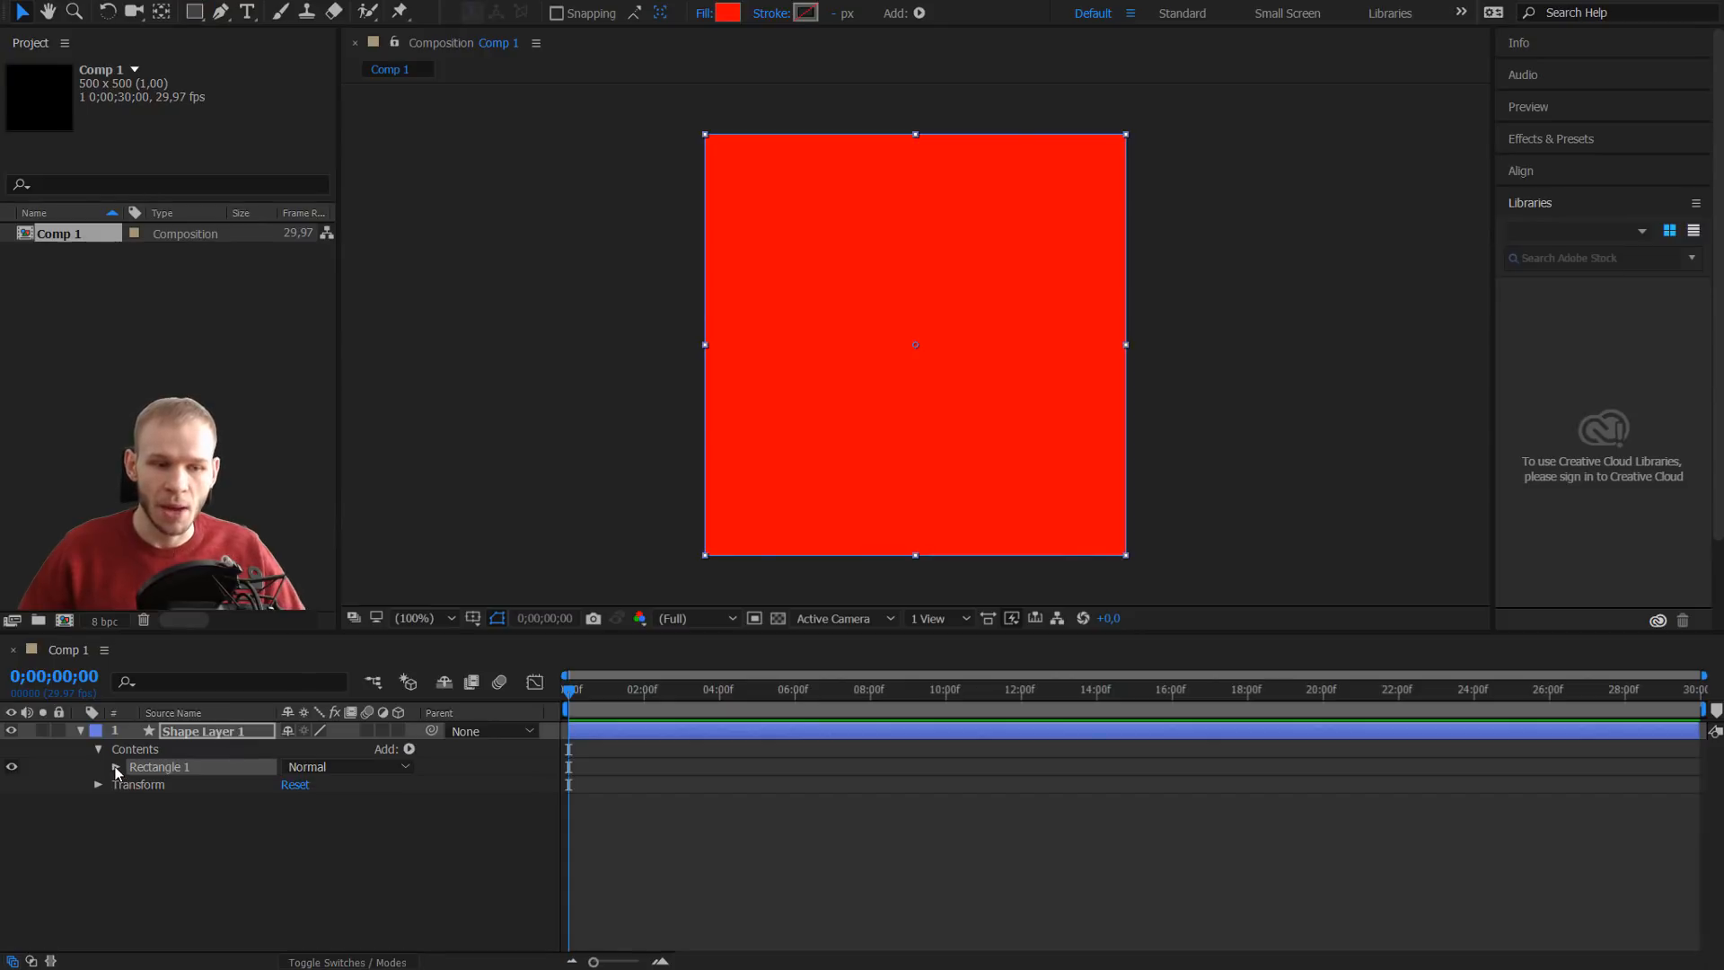
Keyframe Shape Layer 1's Rectangle Path Size at 500×500 at 0s.
{"action": "left_click", "coordinate": [116, 766]}
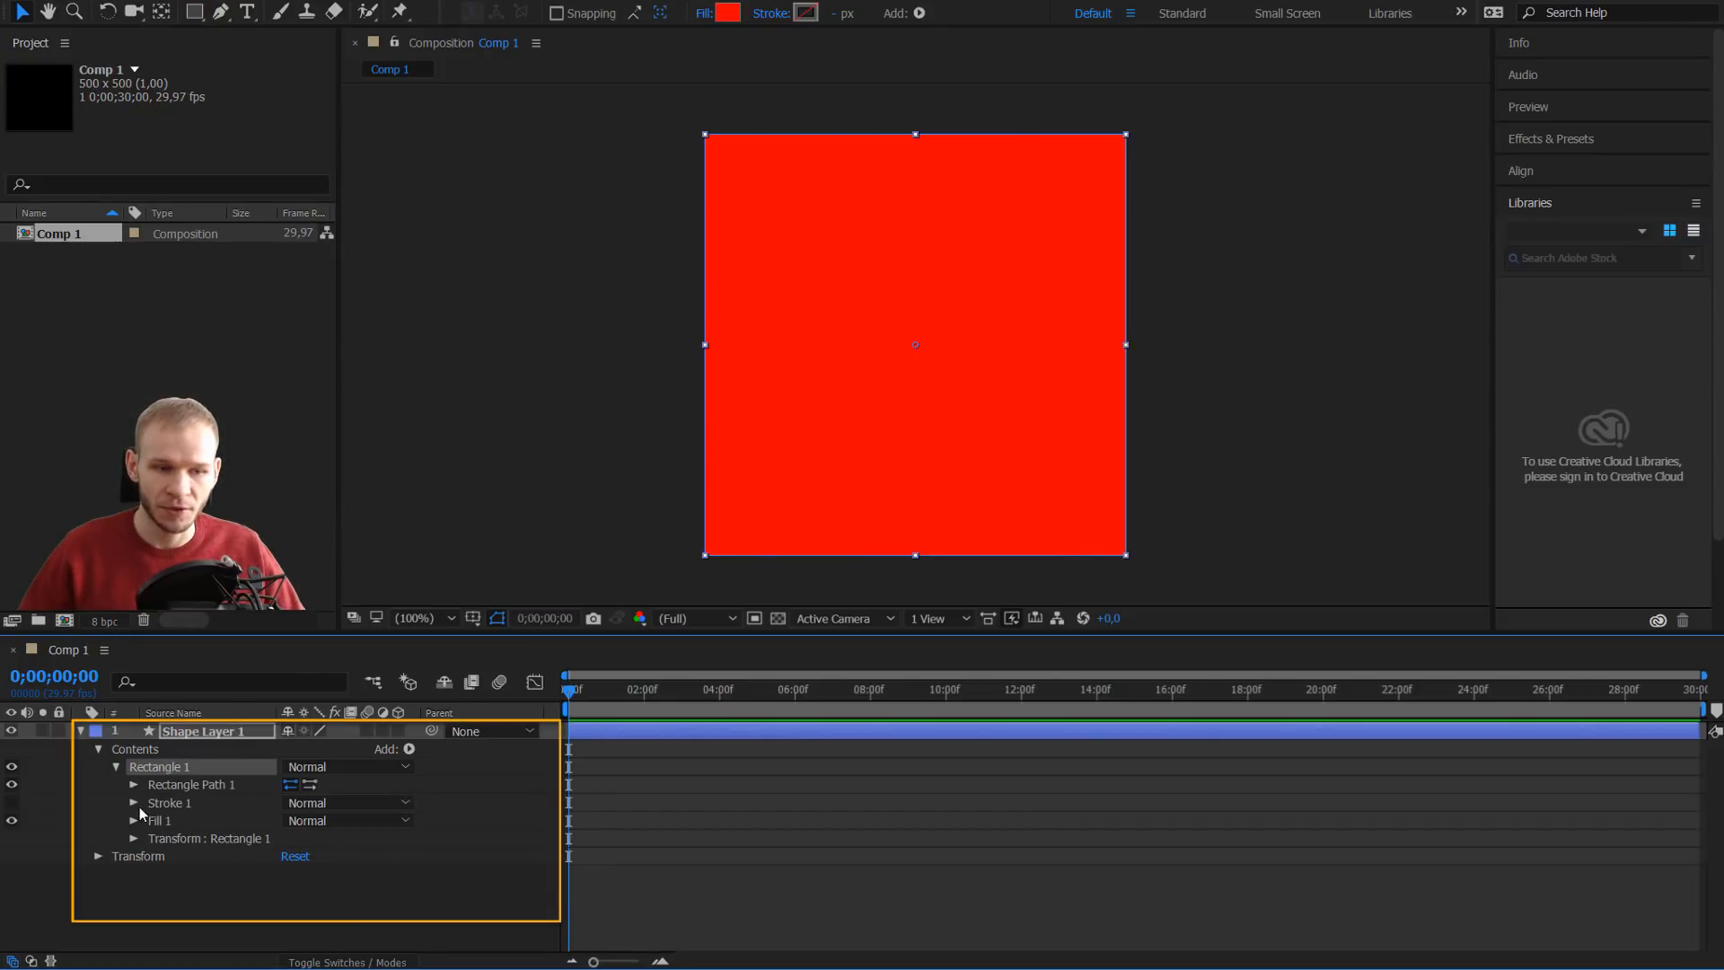
{"action": "left_click", "coordinate": [133, 784]}
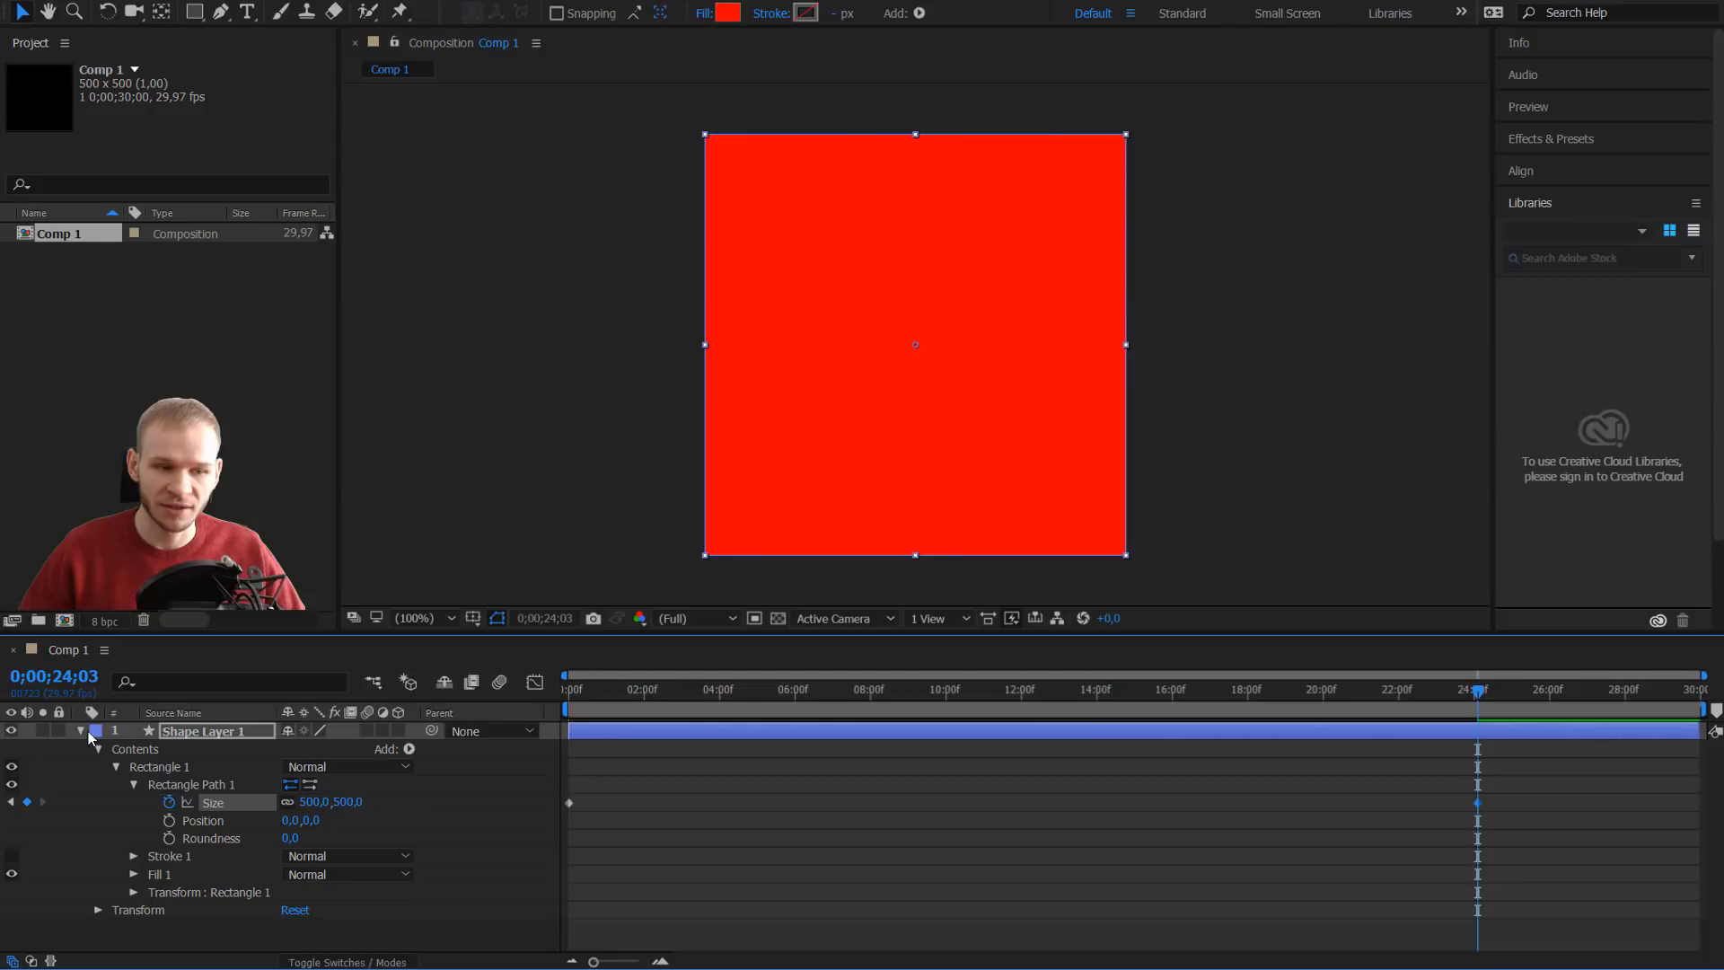
{"action": "left_click", "coordinate": [79, 731]}
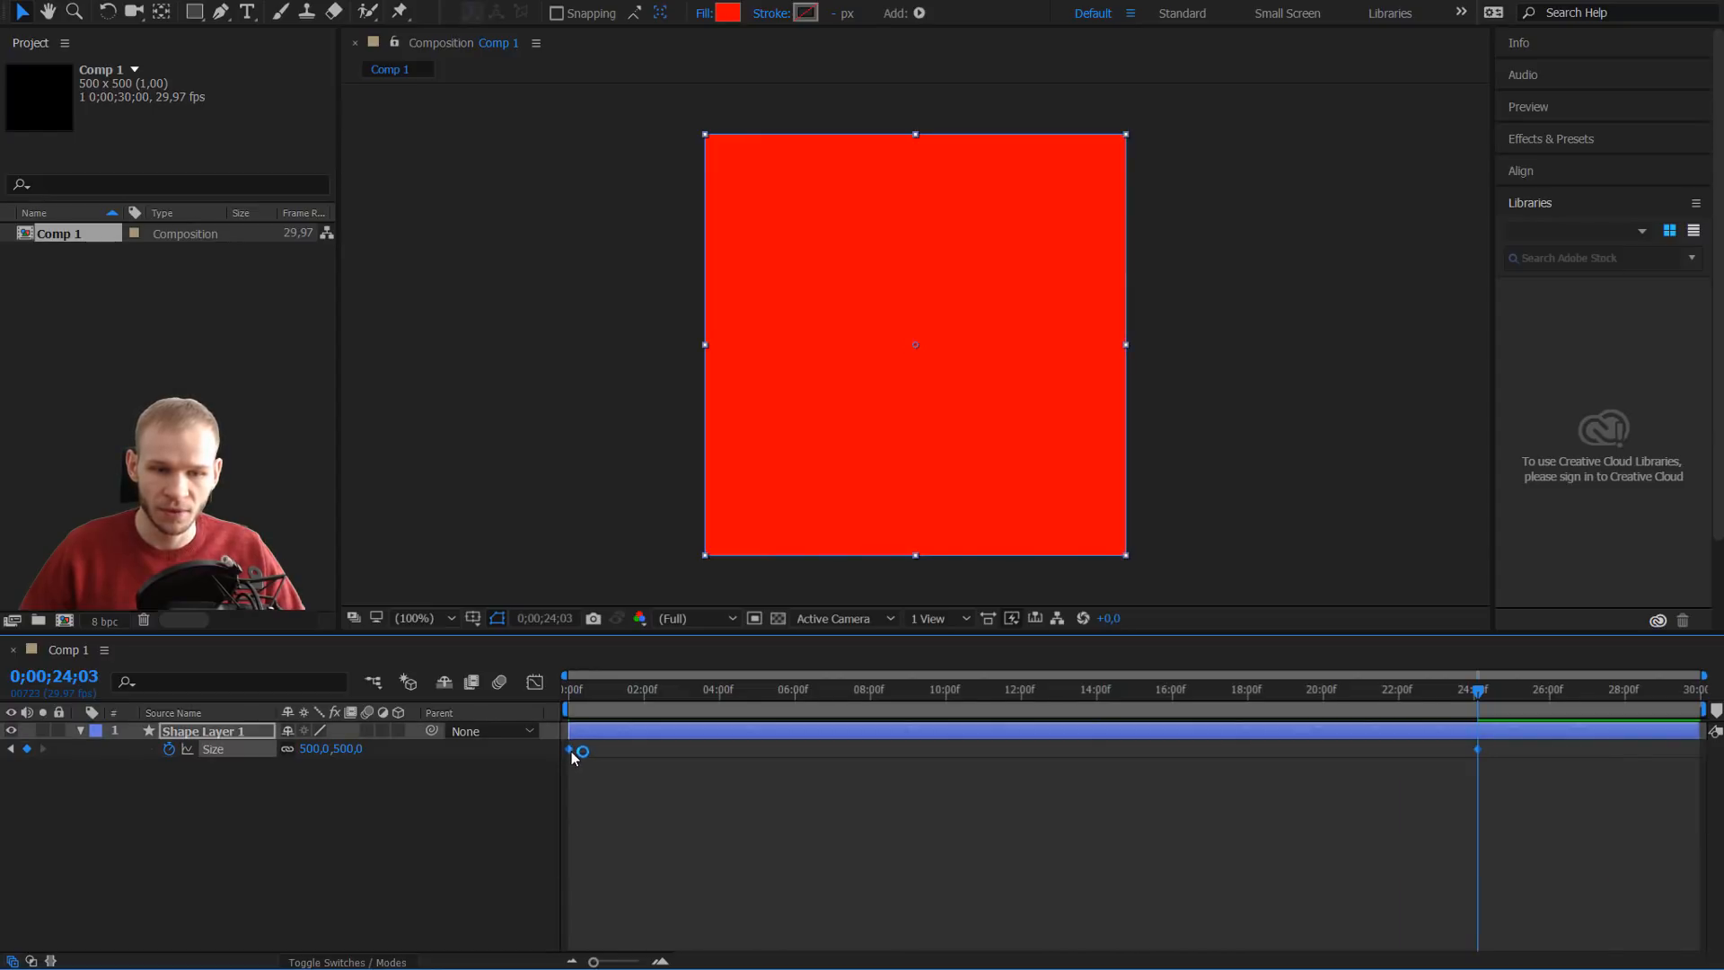
Apply Easy Ease to the square's Size keyframes.
{"action": "right_click", "coordinate": [572, 751]}
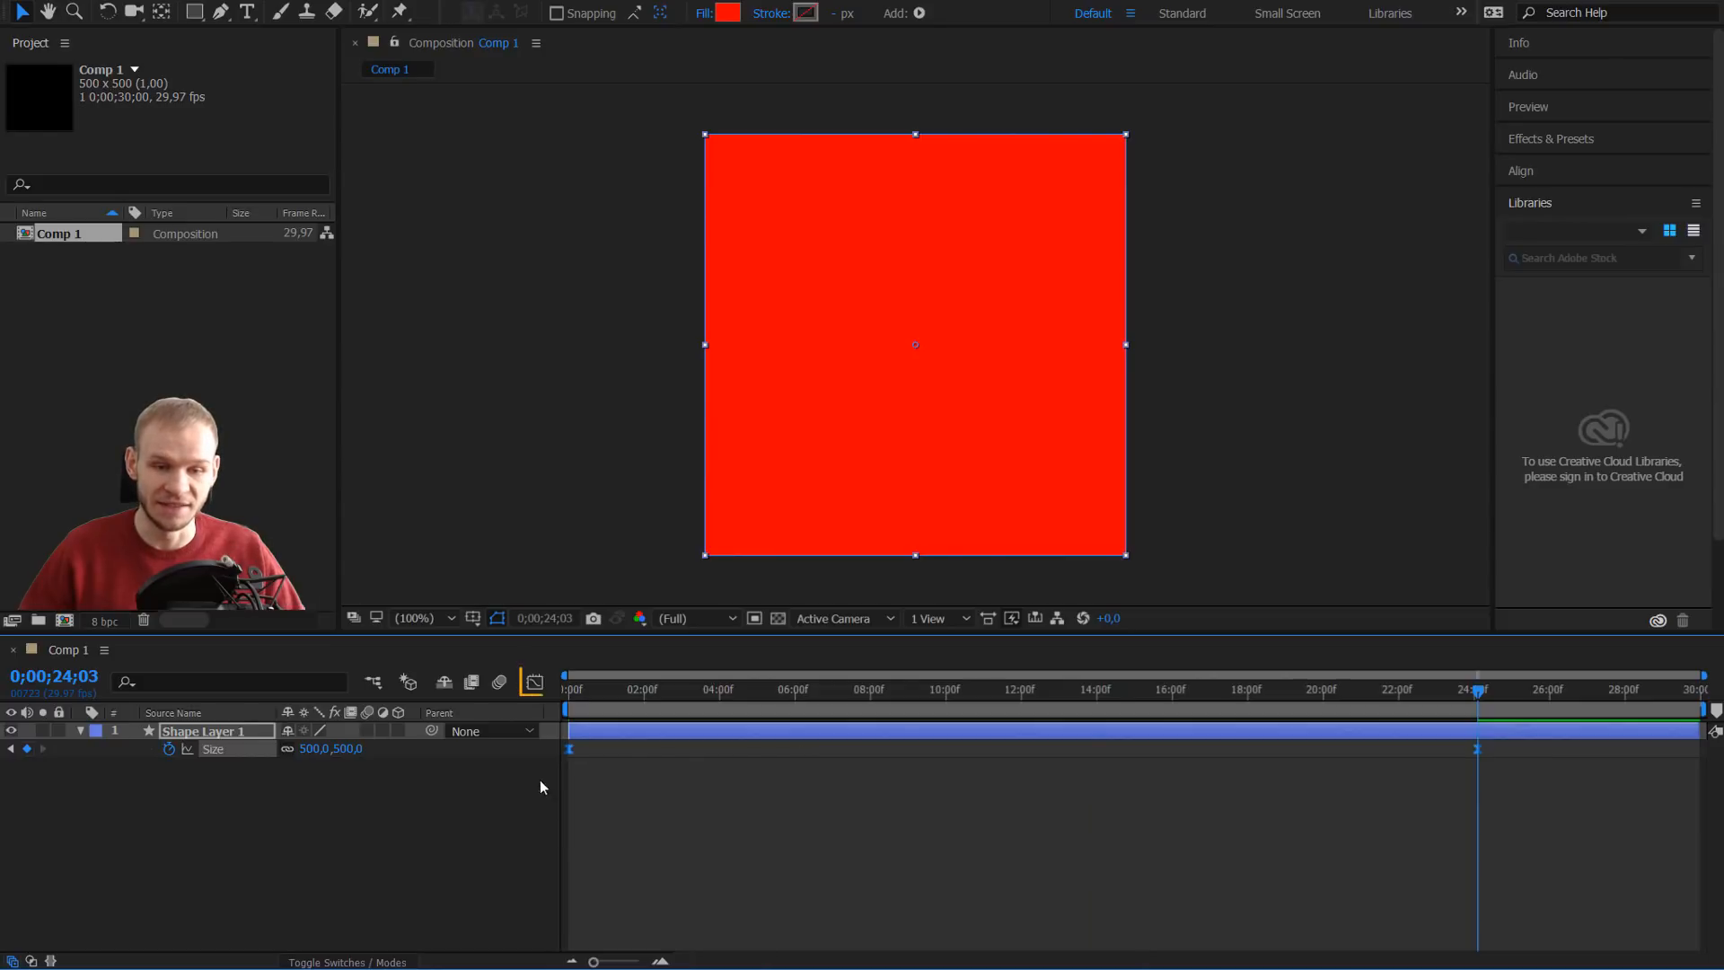
{"action": "left_click", "coordinate": [534, 681]}
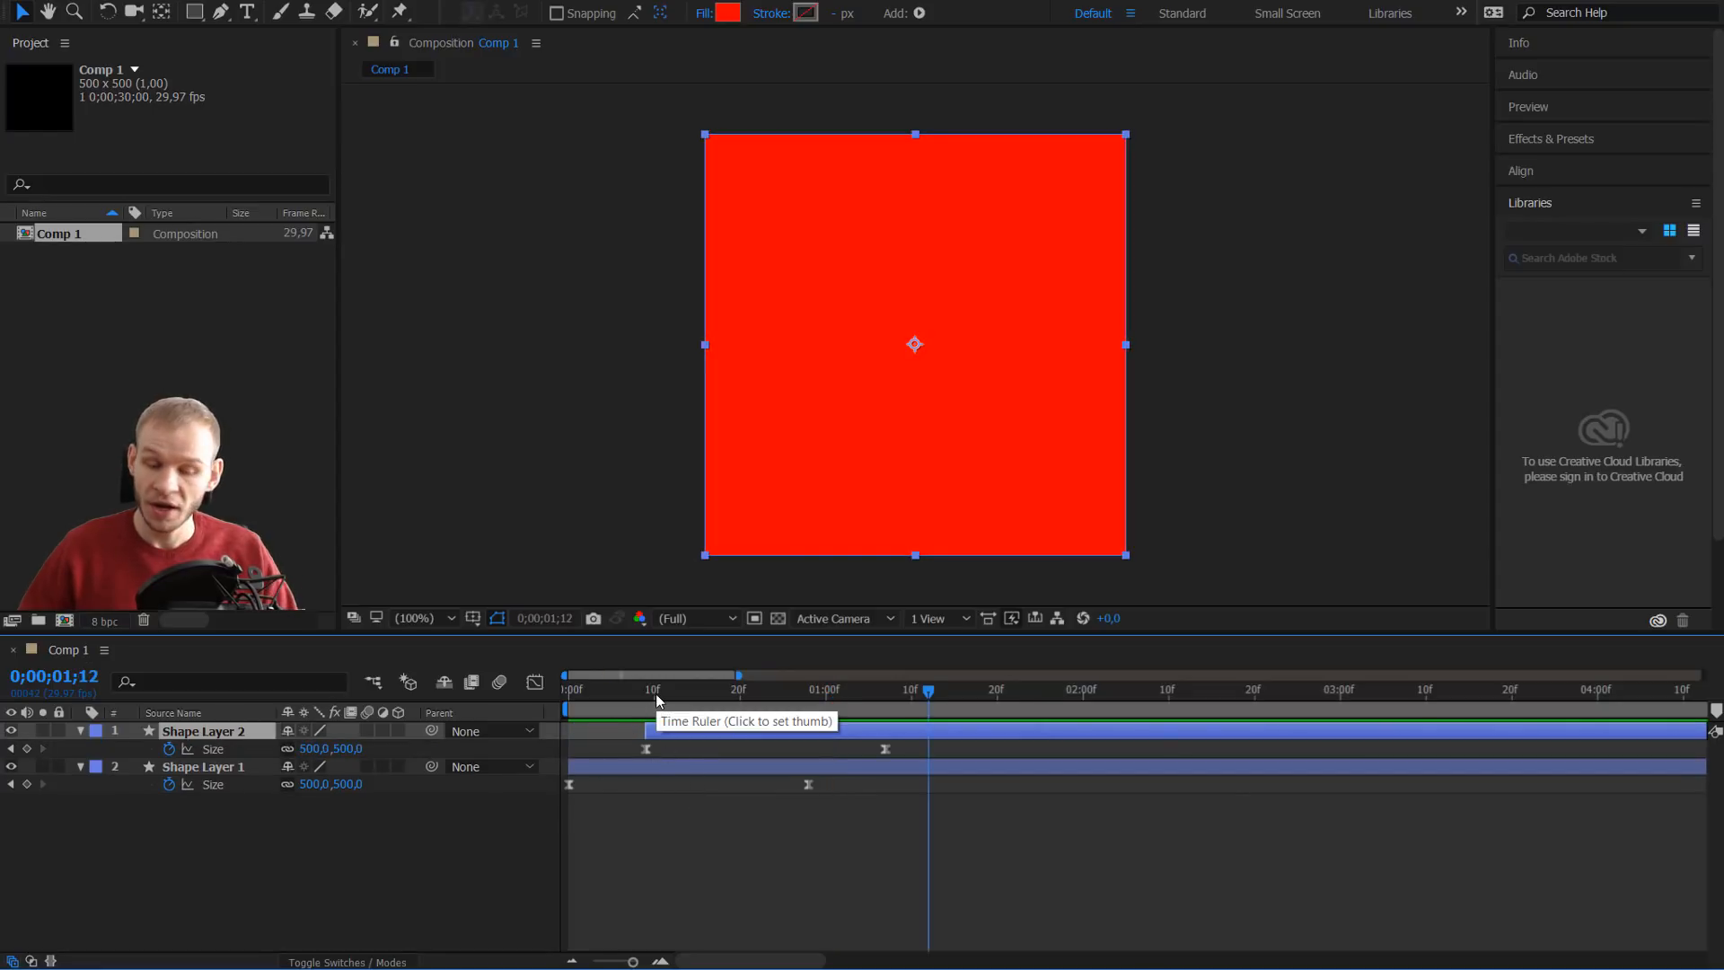
Move the playhead to frame 10 to compare the two staggered square sizes.
{"action": "left_click", "coordinate": [568, 689]}
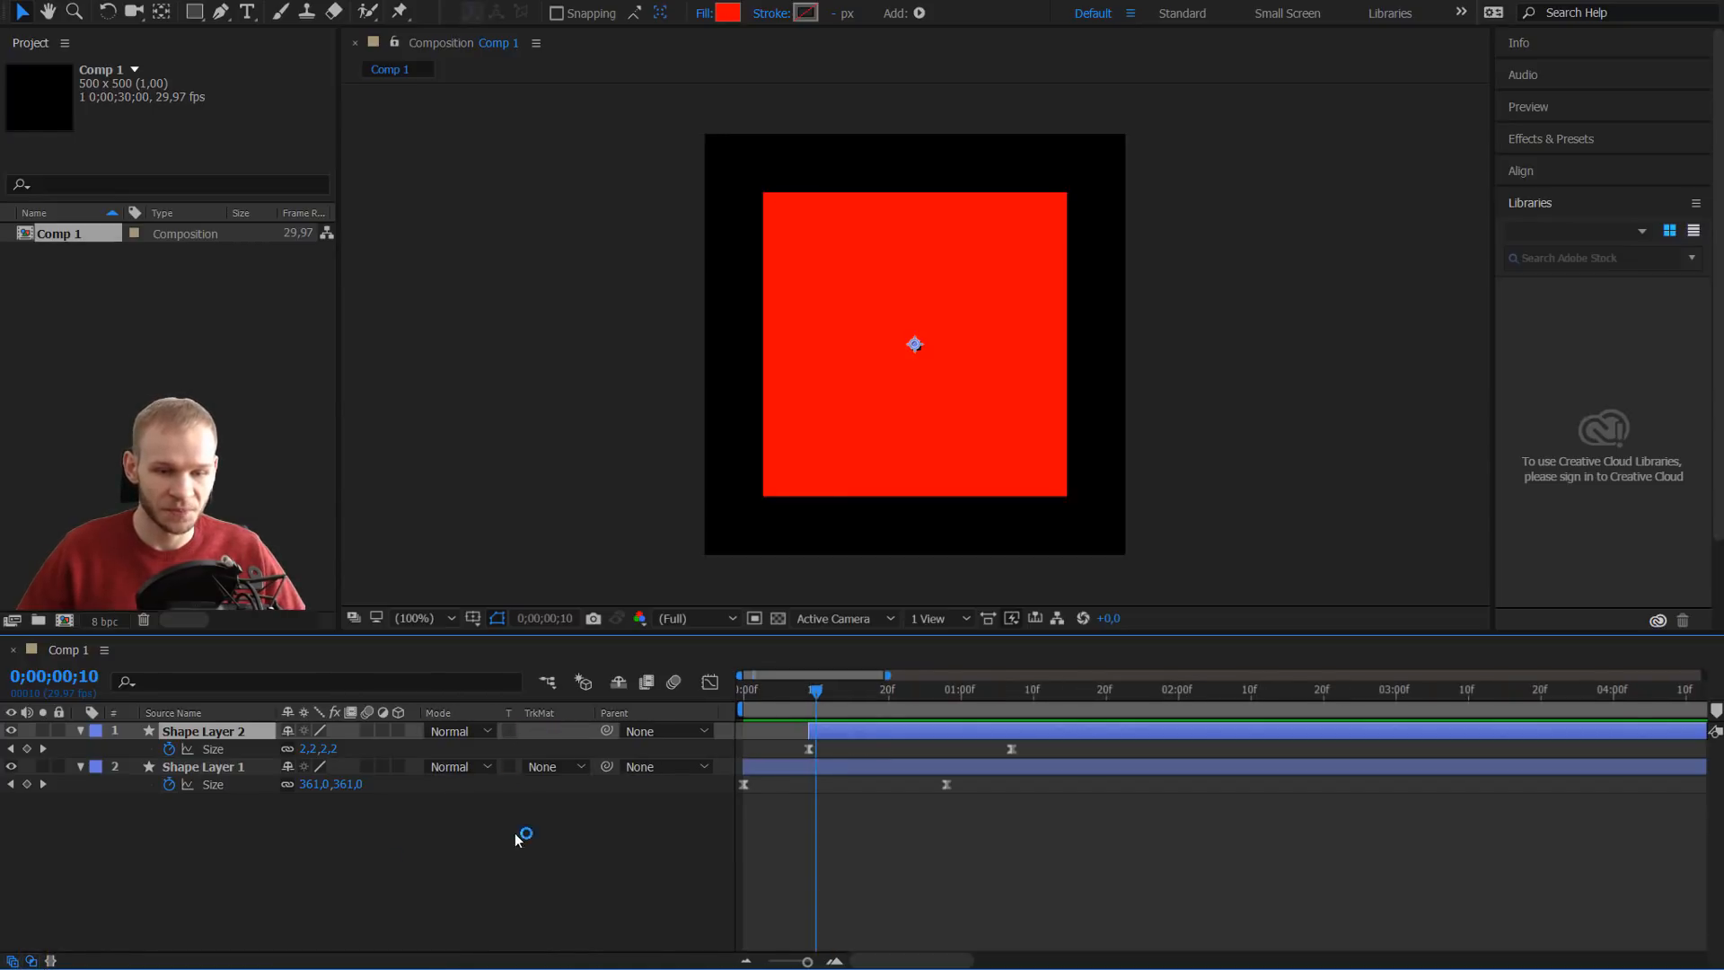
Set Shape Layer 1's track matte to Alpha Inverted Matte from Shape Layer 2.
{"action": "left_click", "coordinate": [555, 766]}
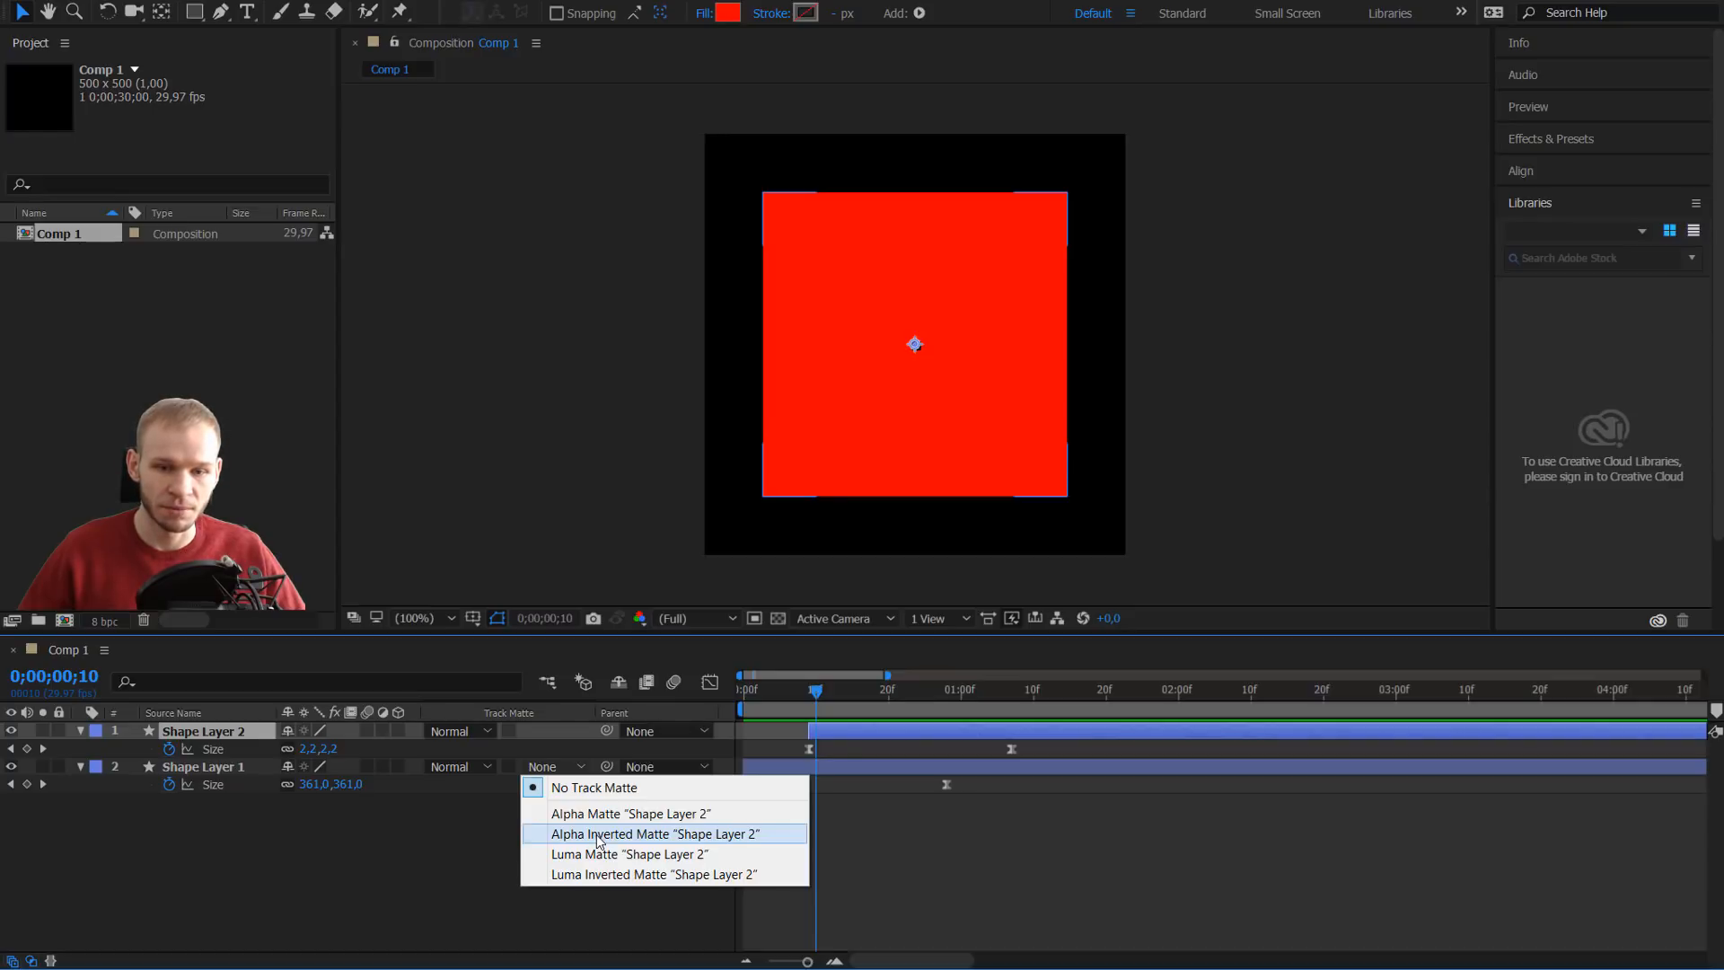
{"action": "left_click", "coordinate": [656, 833]}
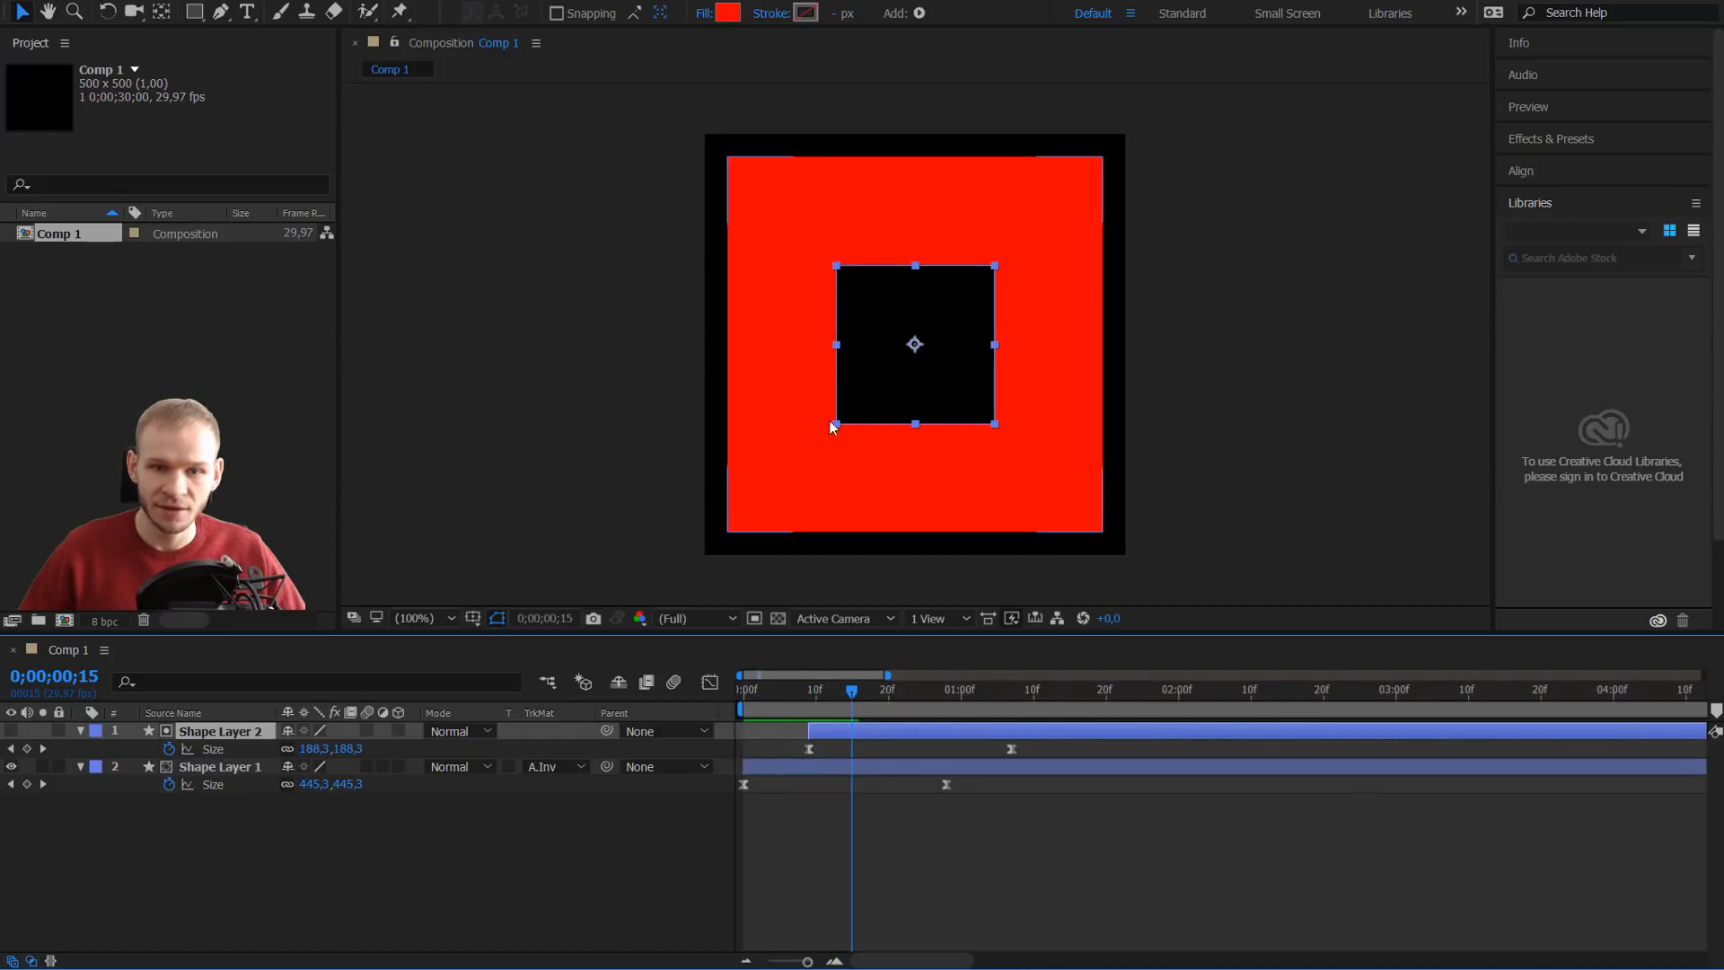
{"action": "left_click", "coordinate": [744, 690]}
{"action": "type", "text": "1920"}
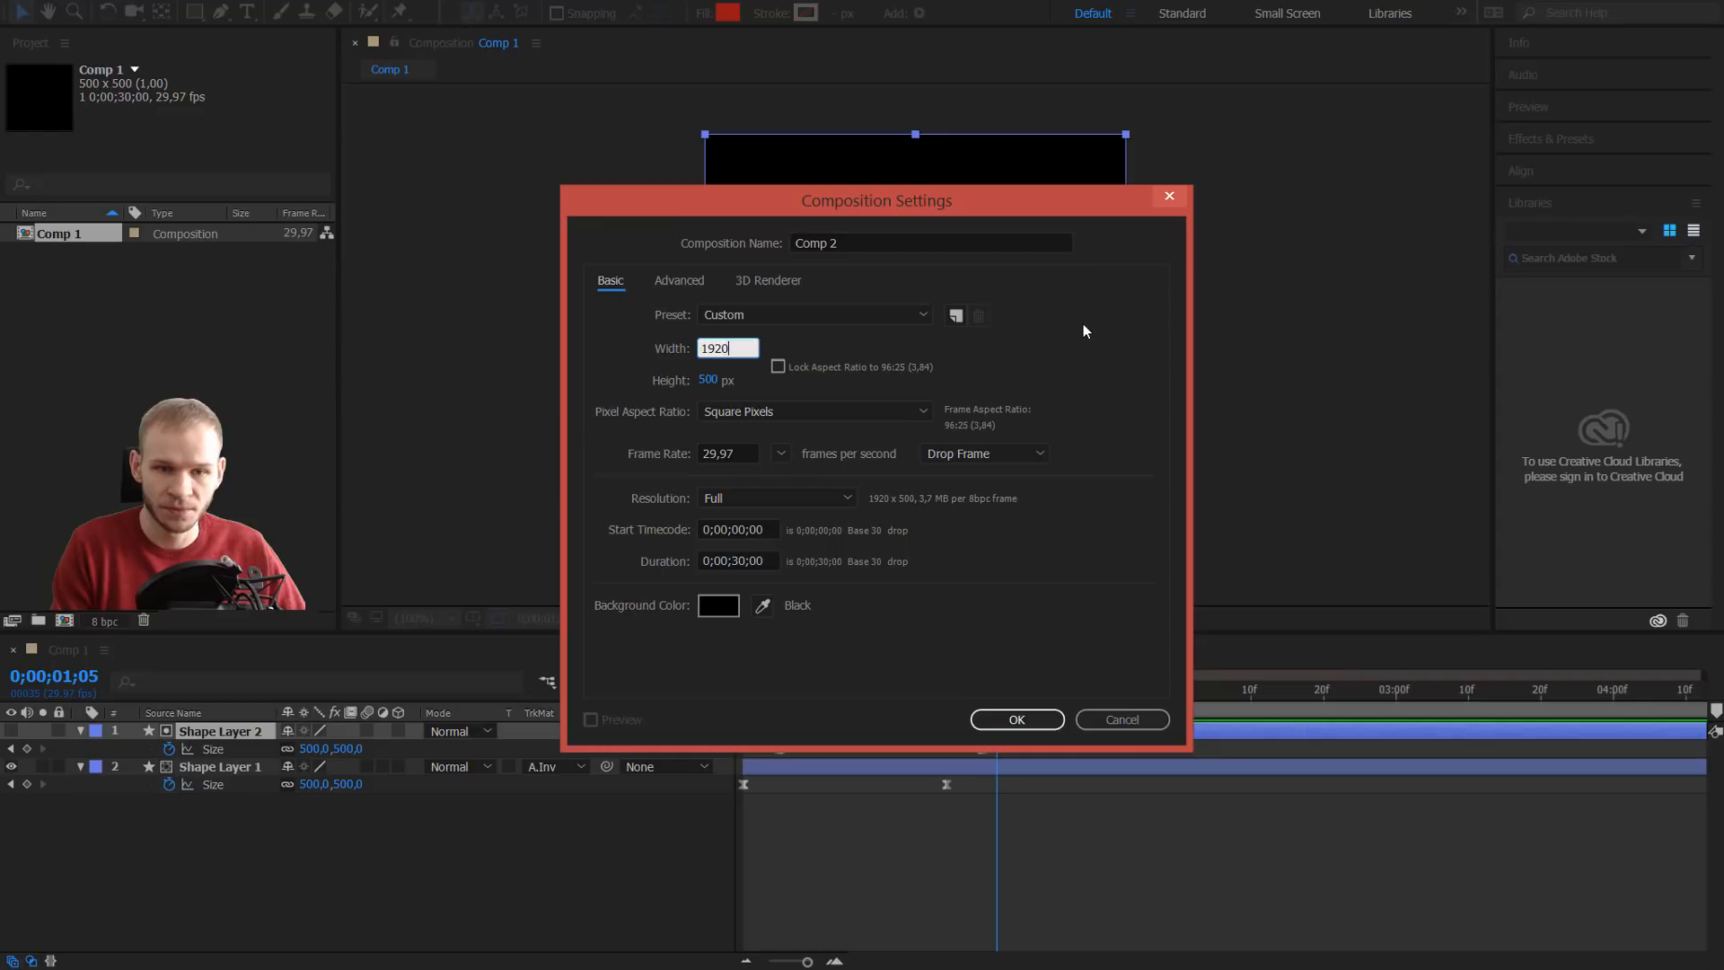
Create the 1920×1080 Comp 2 and select Comp 1 in the Project panel.
{"action": "left_click", "coordinate": [1015, 719]}
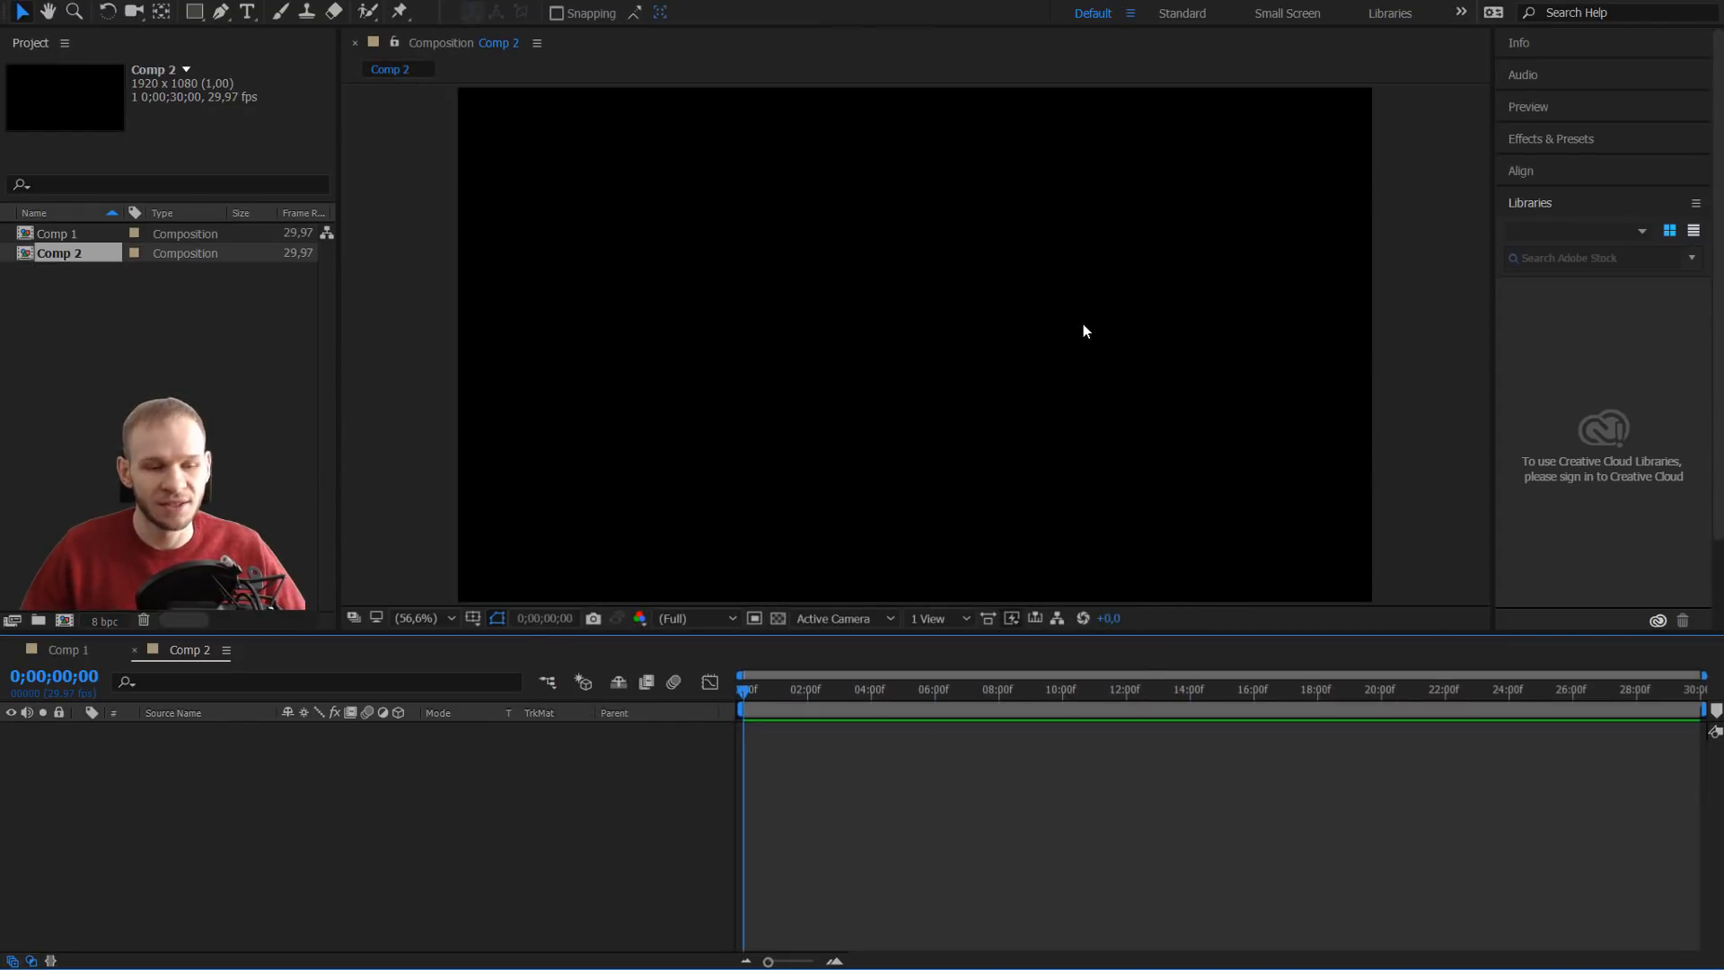
{"action": "left_click", "coordinate": [56, 234]}
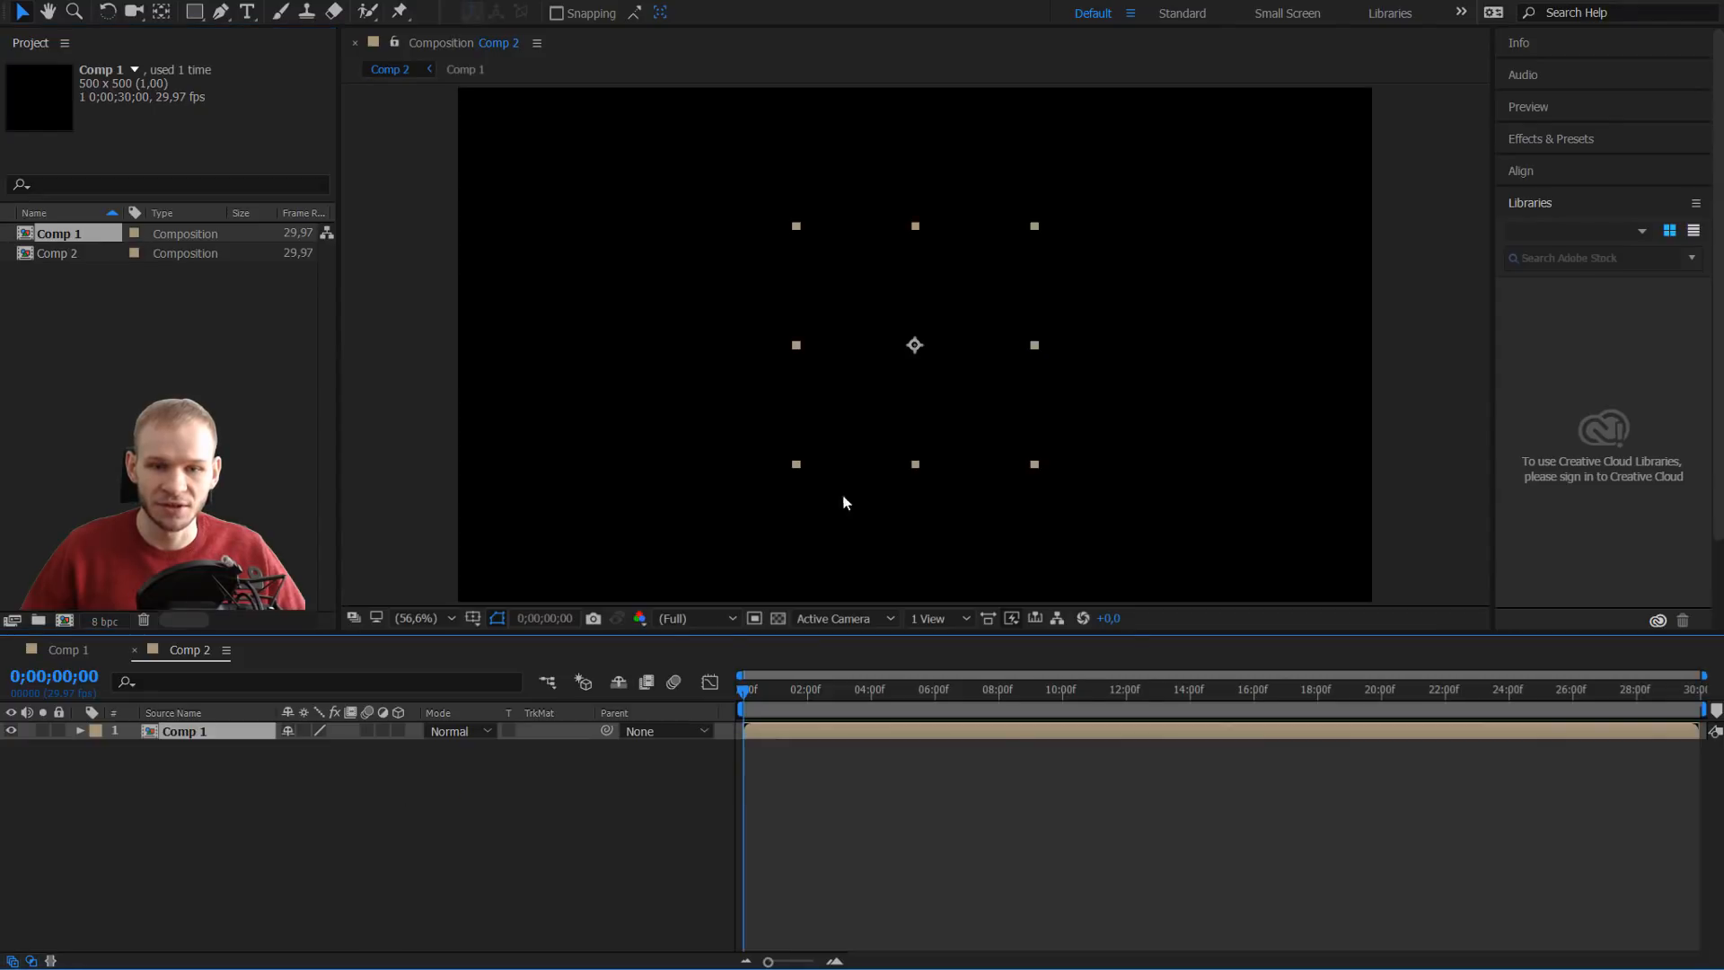
Select the duplicated Comp 1 layers to stagger their start times.
{"action": "left_click", "coordinate": [759, 689]}
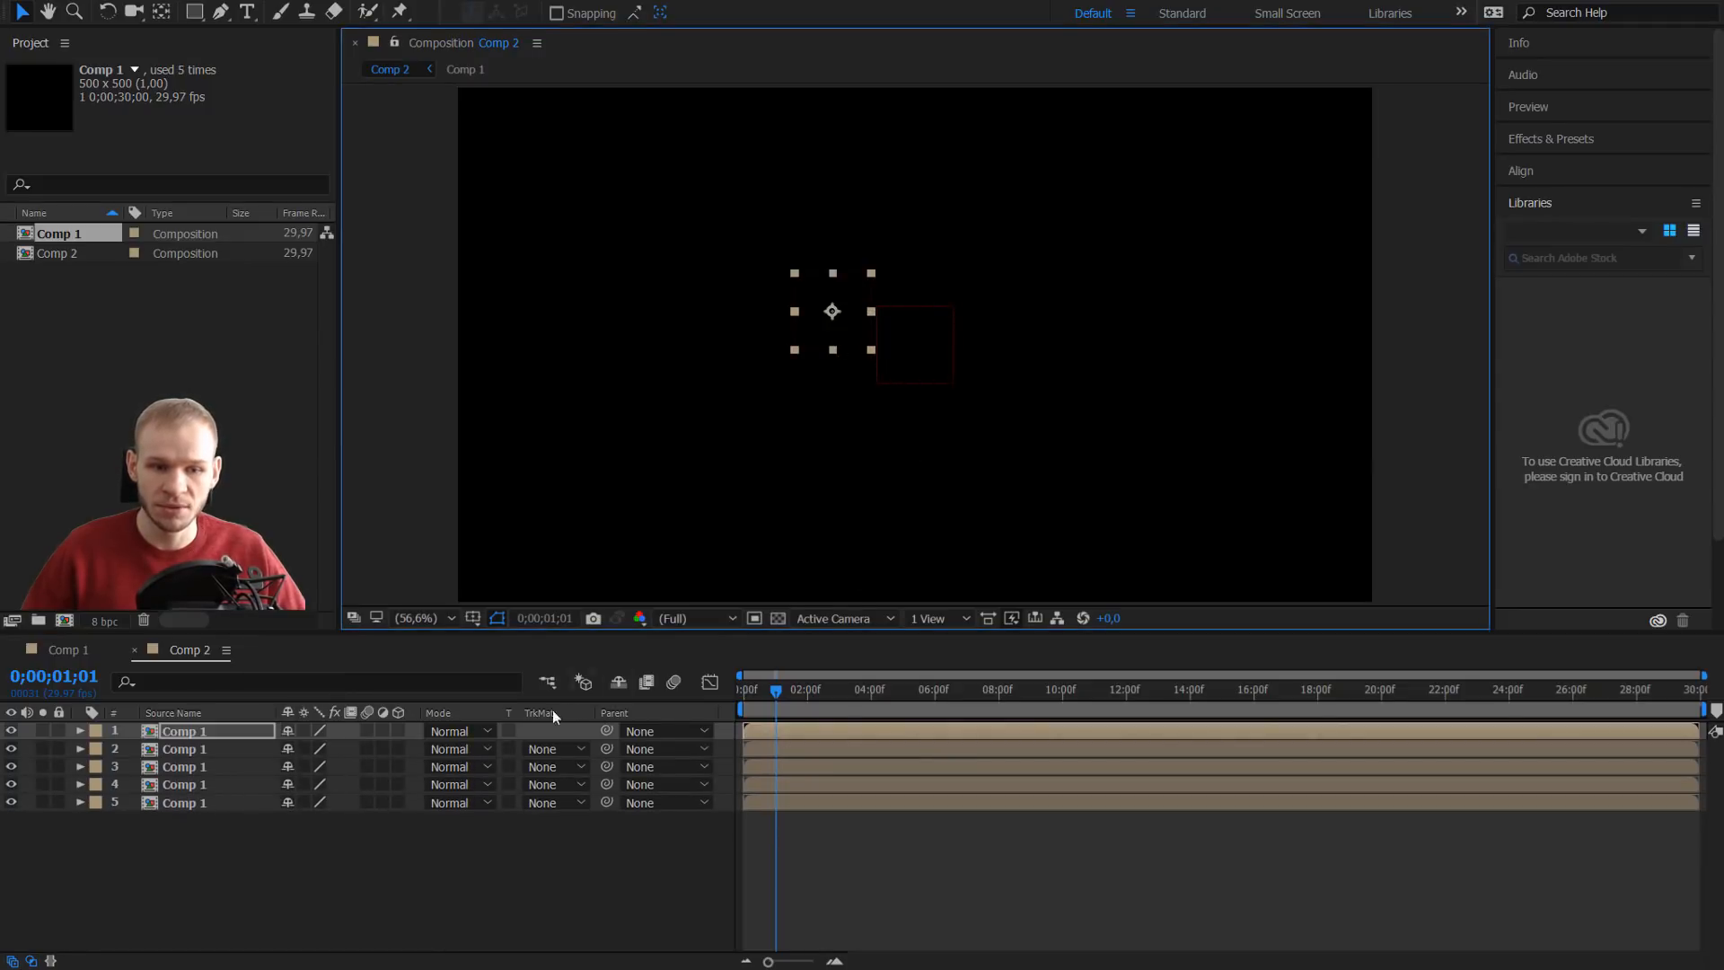
{"action": "left_click", "coordinate": [184, 749]}
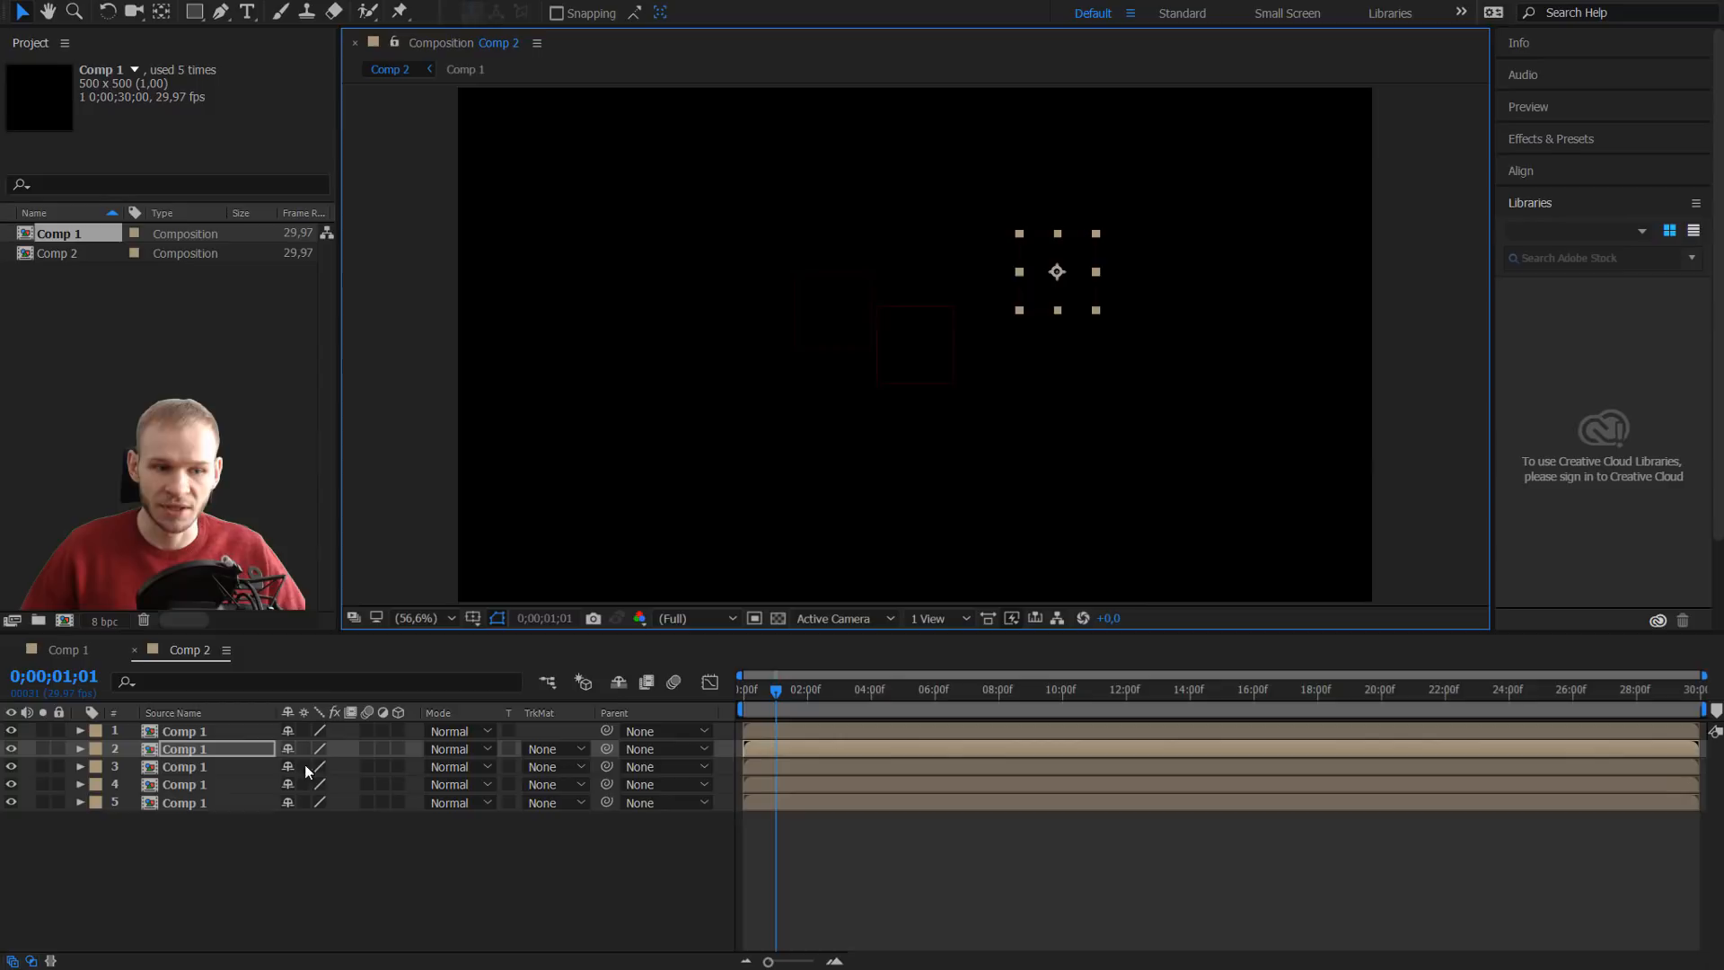
{"action": "left_click", "coordinate": [184, 784]}
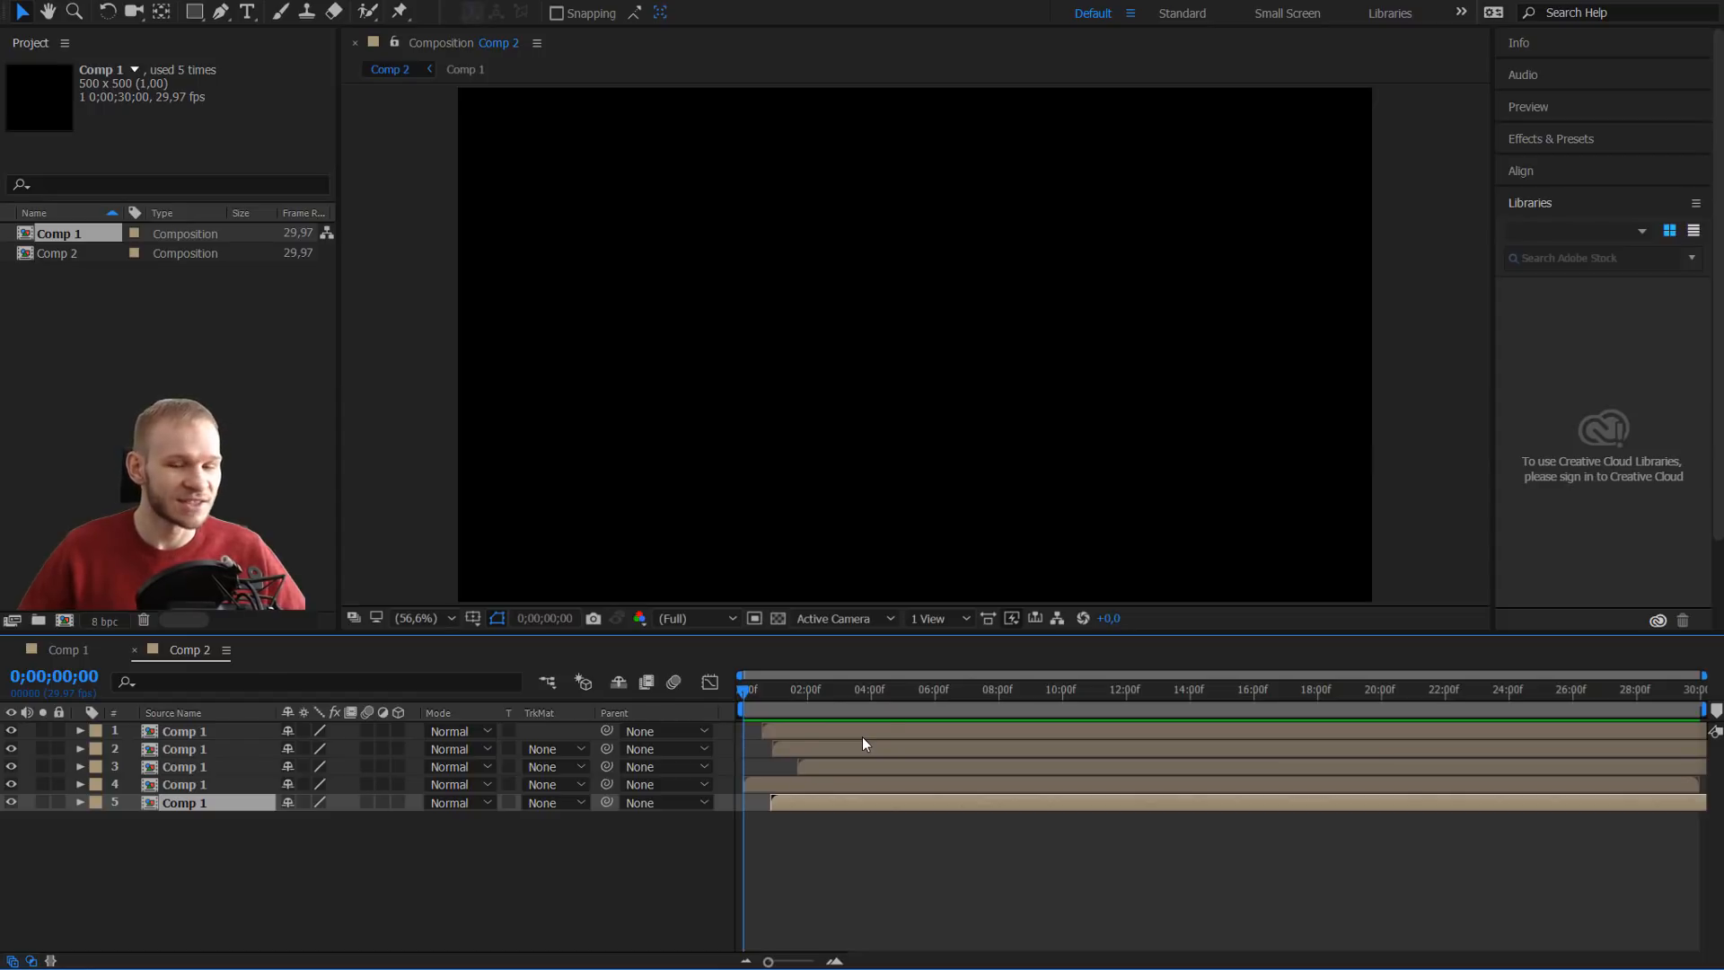
{"action": "left_click", "coordinate": [815, 690]}
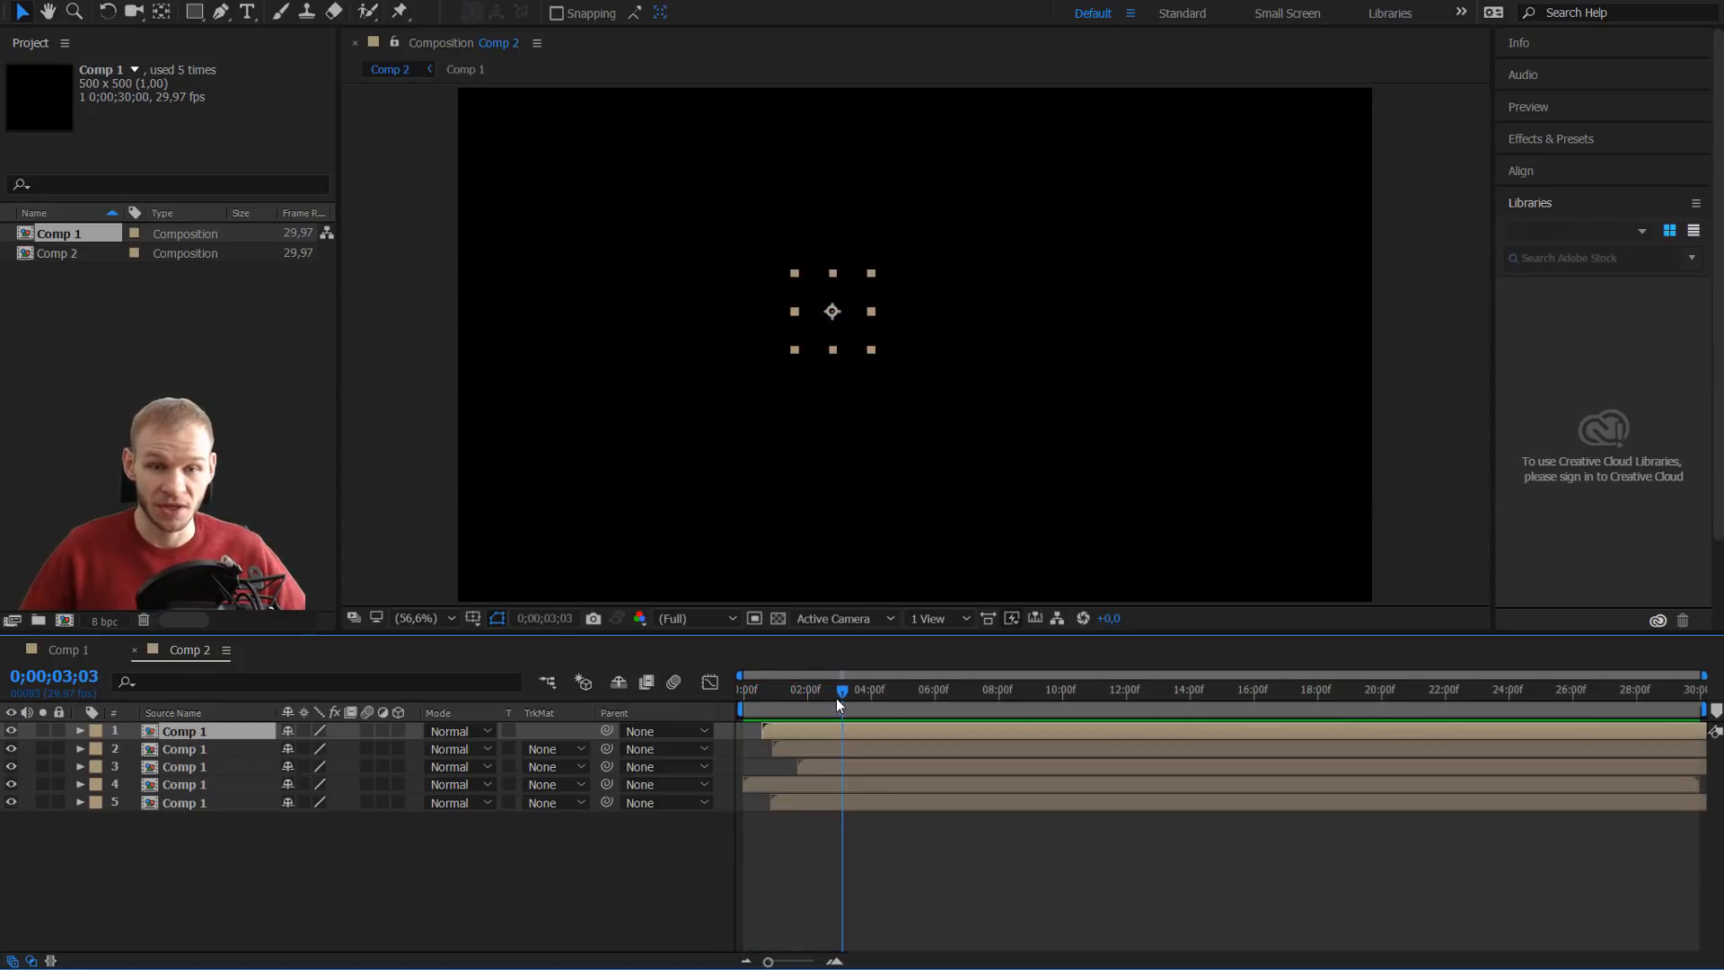
{"action": "mouse_move", "coordinate": [841, 693]}
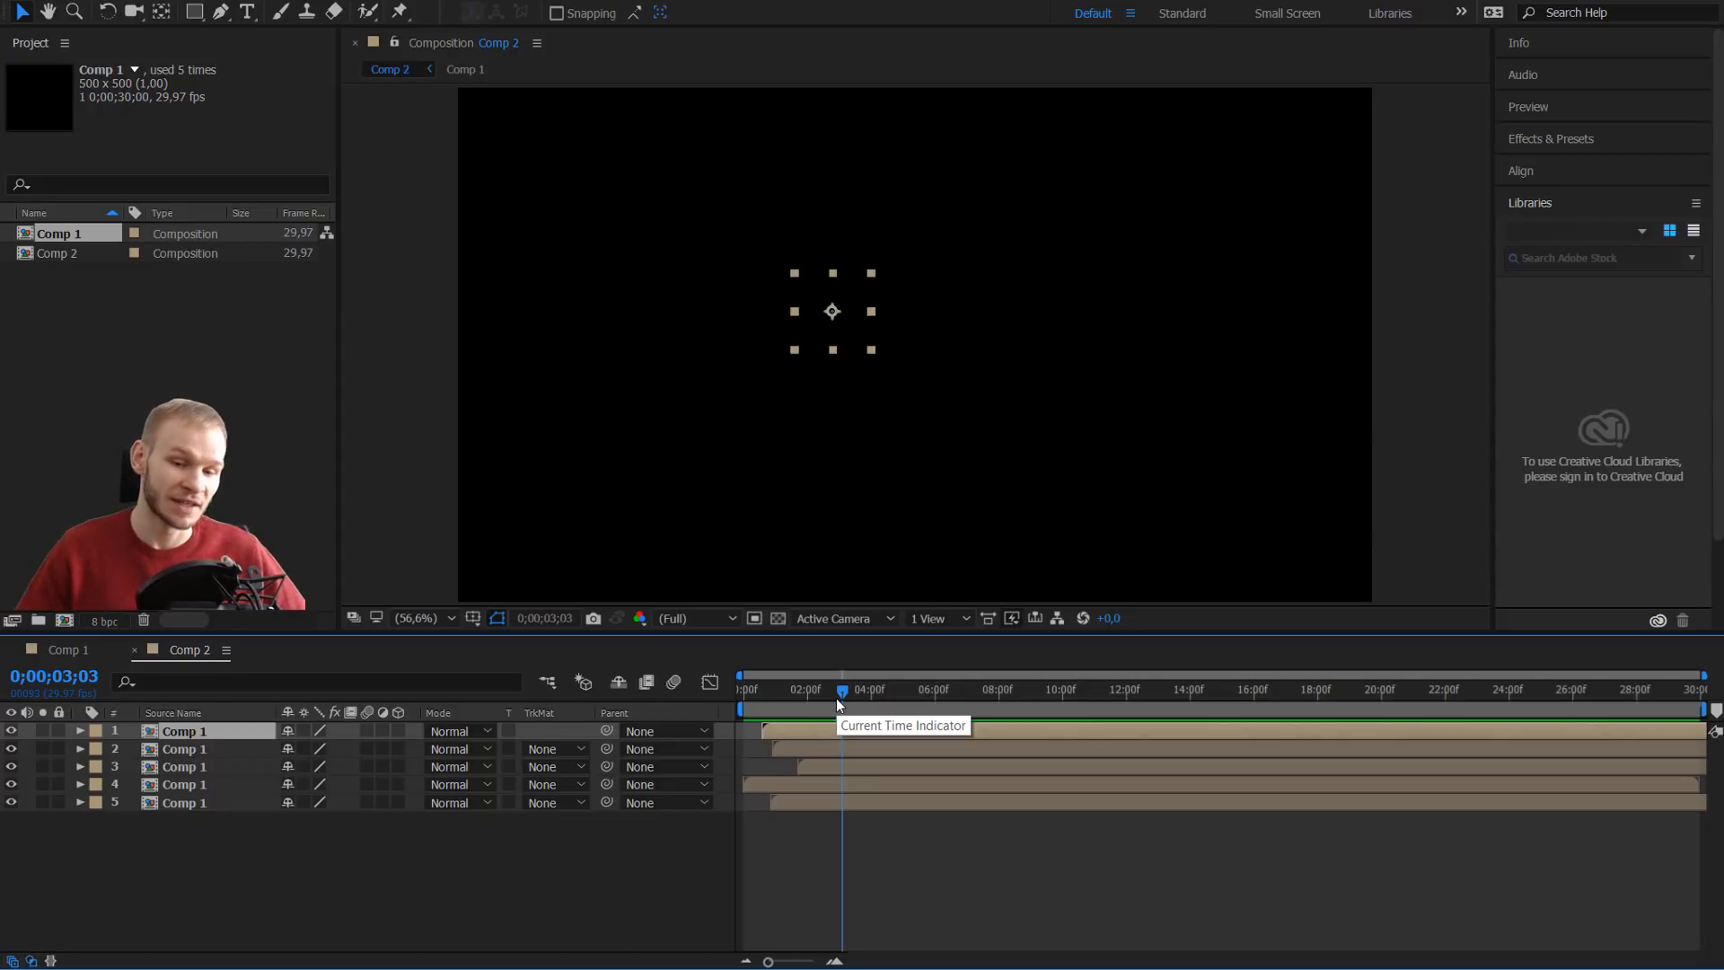